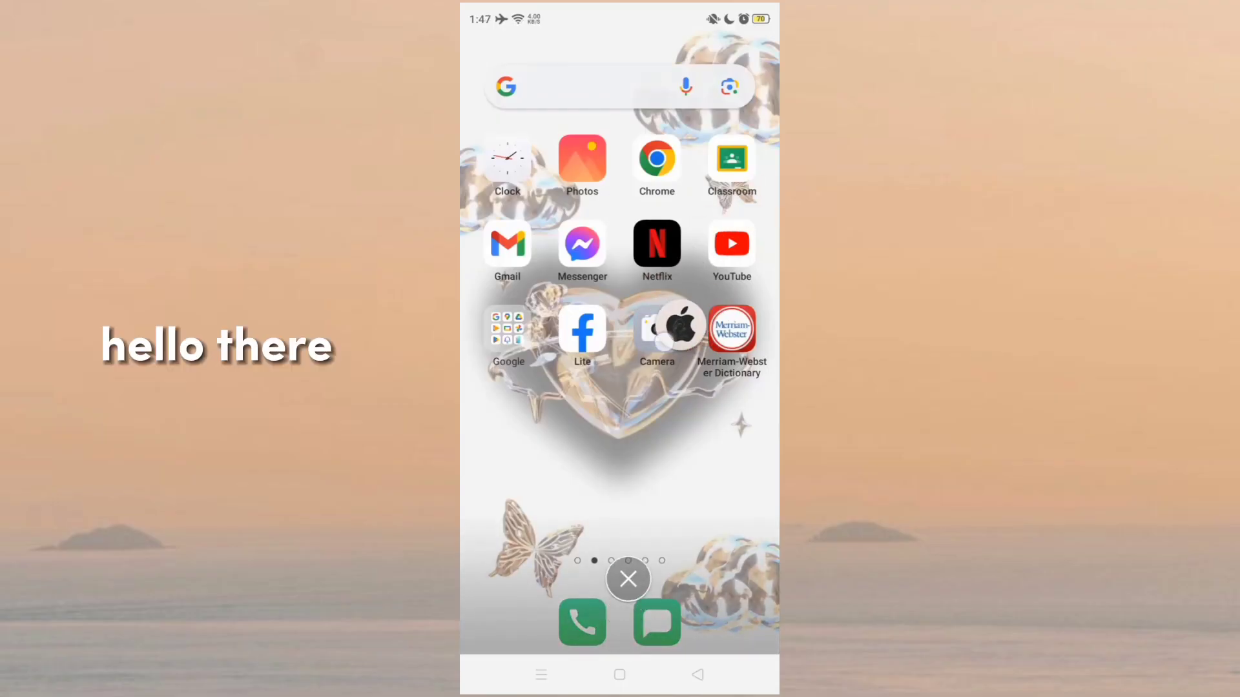
Step: Extract IOS INSTA FONTS.zip from Phone Storage > 00 into a folder beside Honista V7
scroll(left, 3)
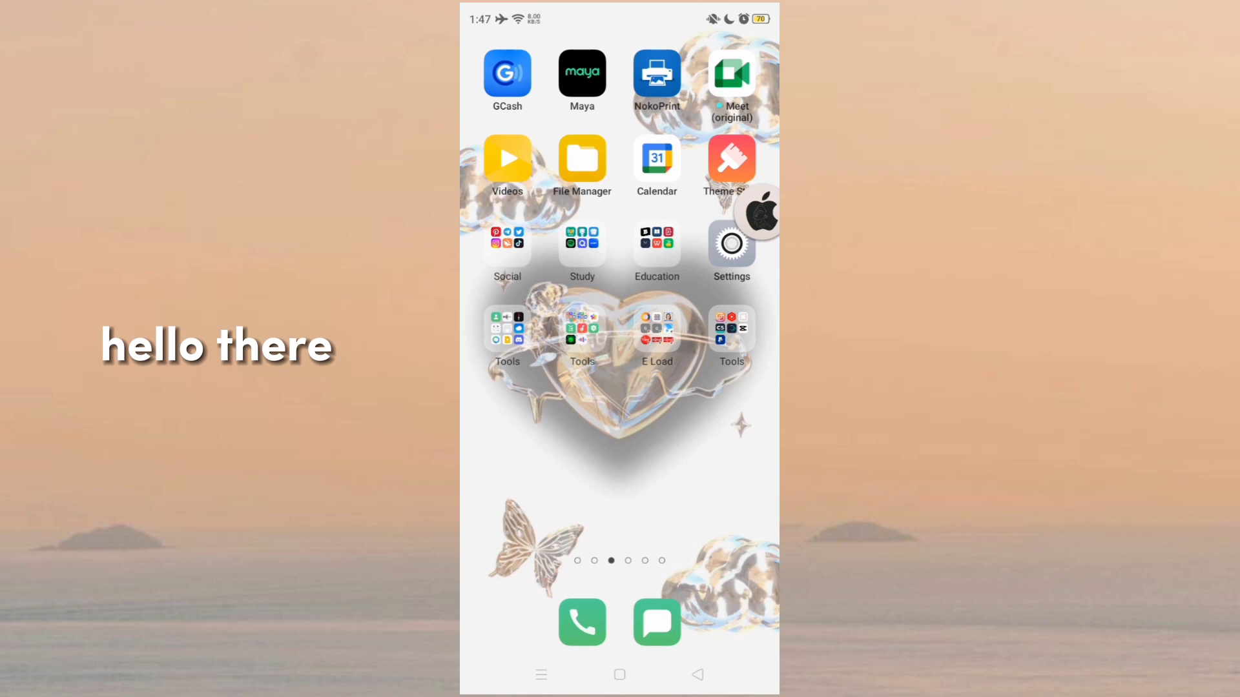
click(582, 157)
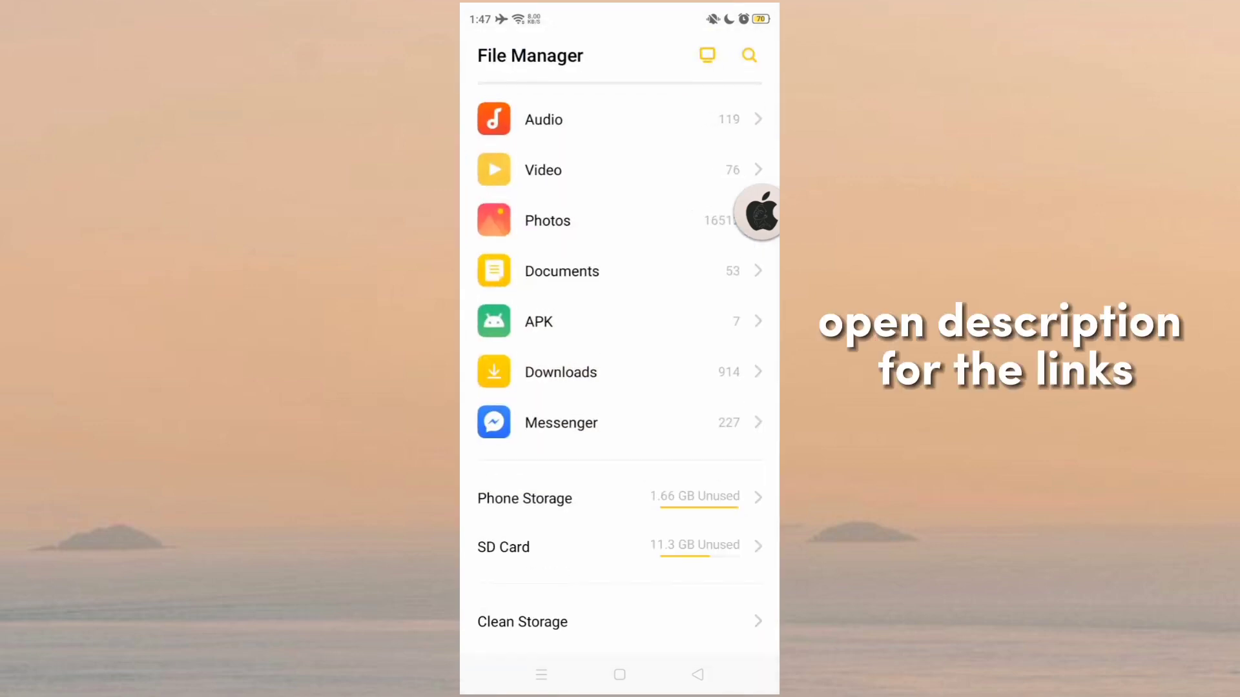
click(524, 499)
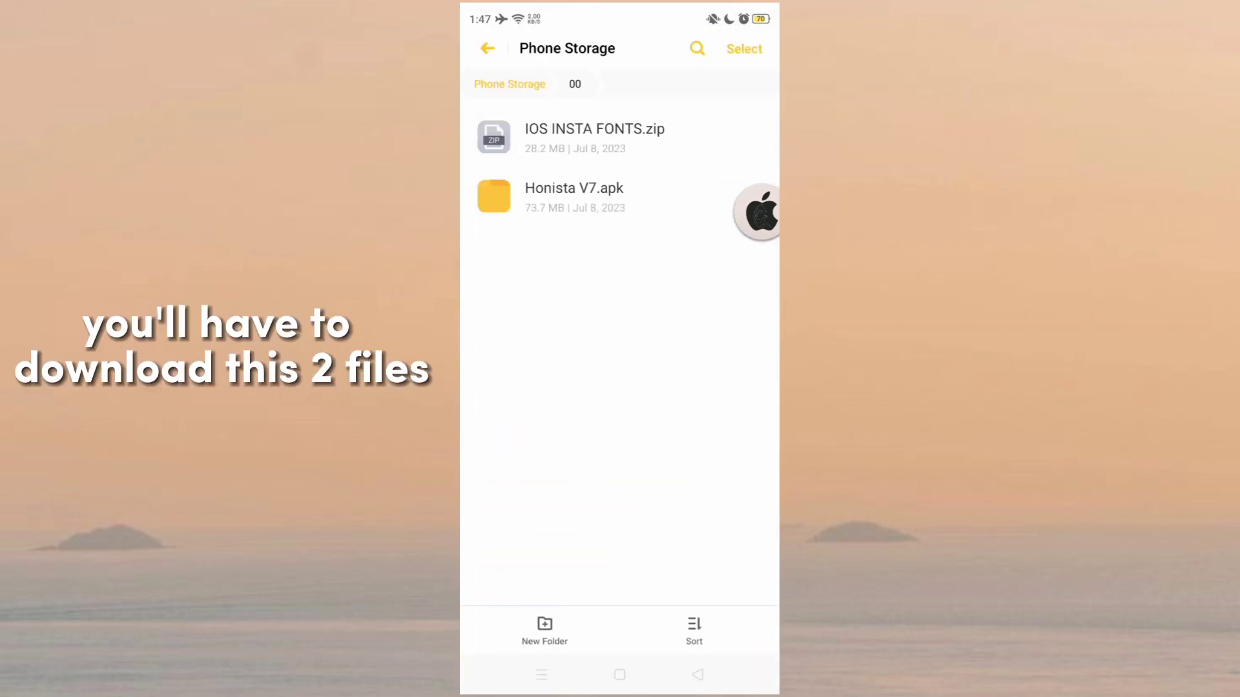
click(595, 136)
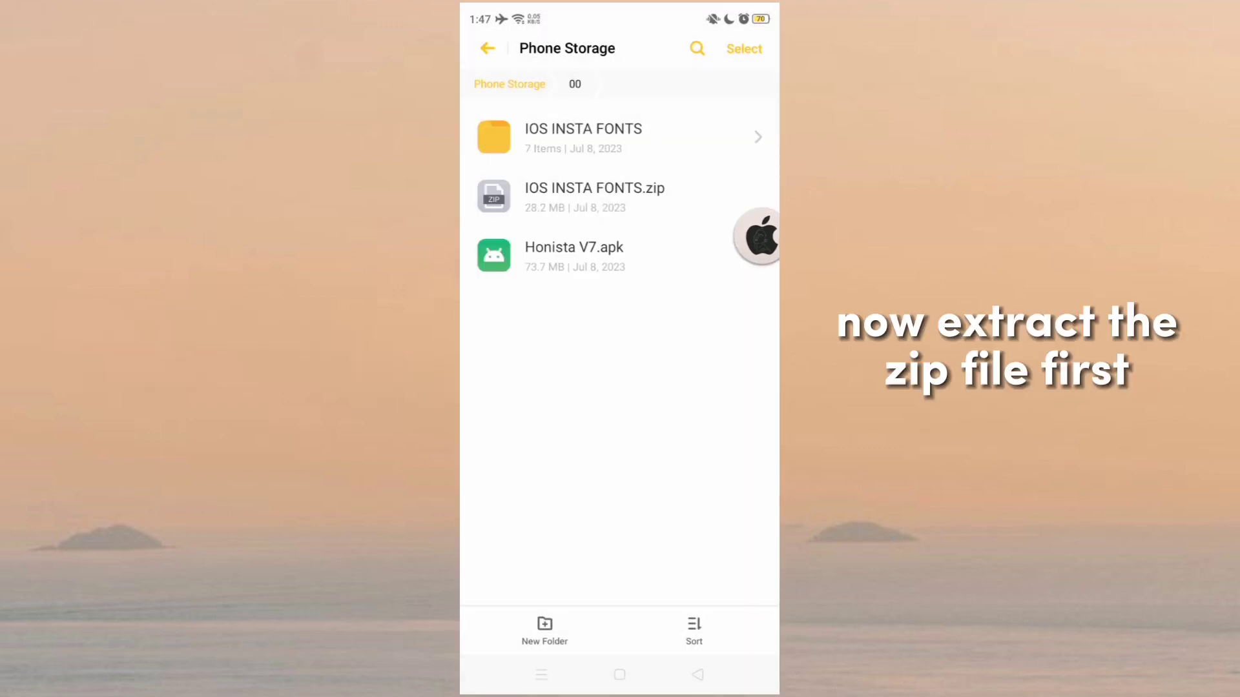
click(574, 256)
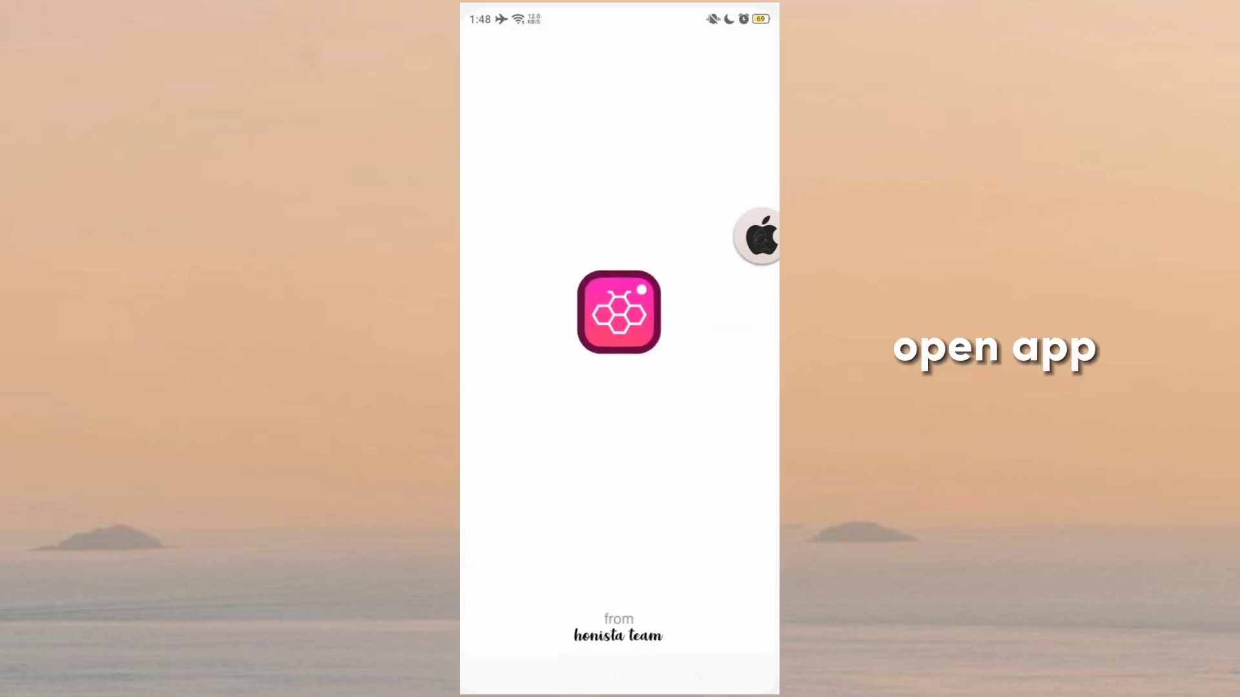
Step: Bring up the Honista Settings menu from the settings gear
click(619, 311)
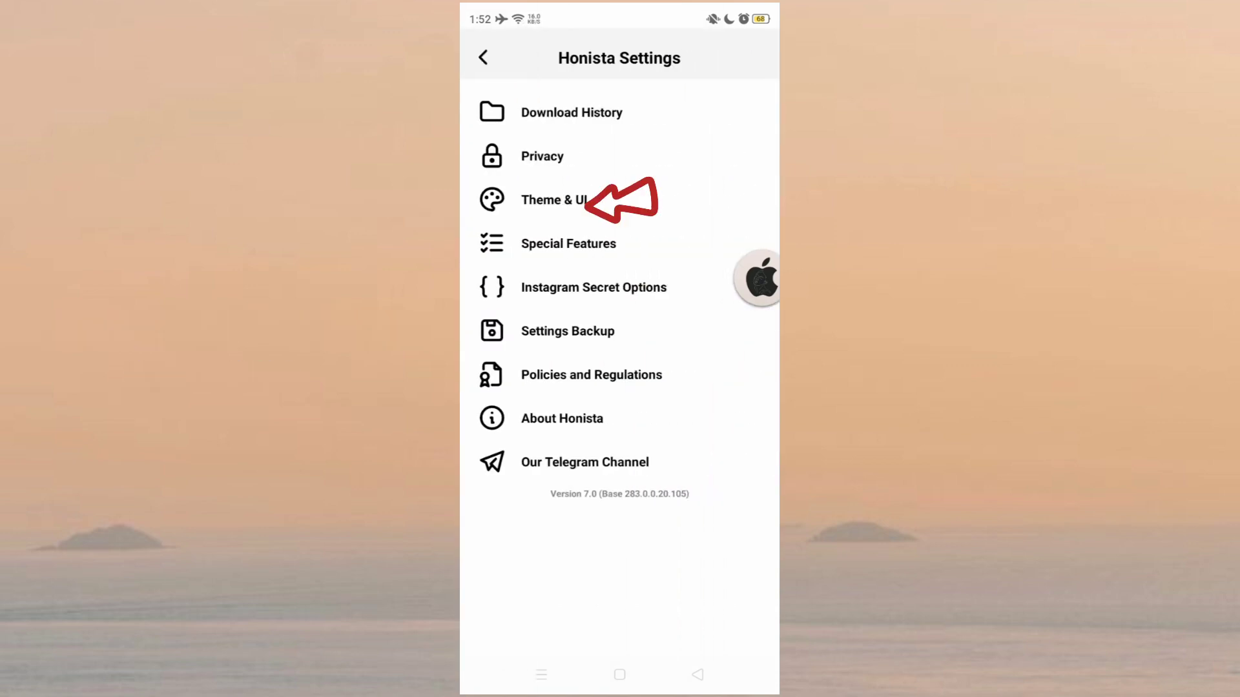
Step: Set Emoji Type to the Latest iOS 16.4 iOStuts file from local storage and App Font to iOS Bold iOStuts
click(554, 199)
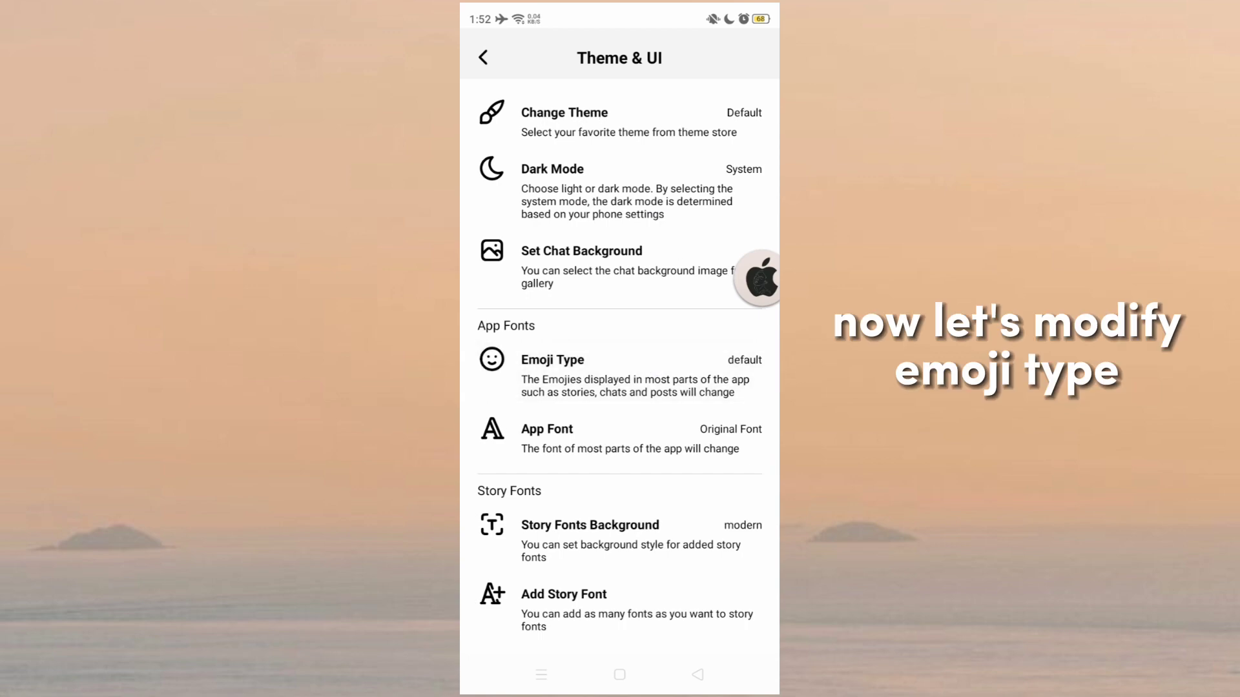
click(551, 360)
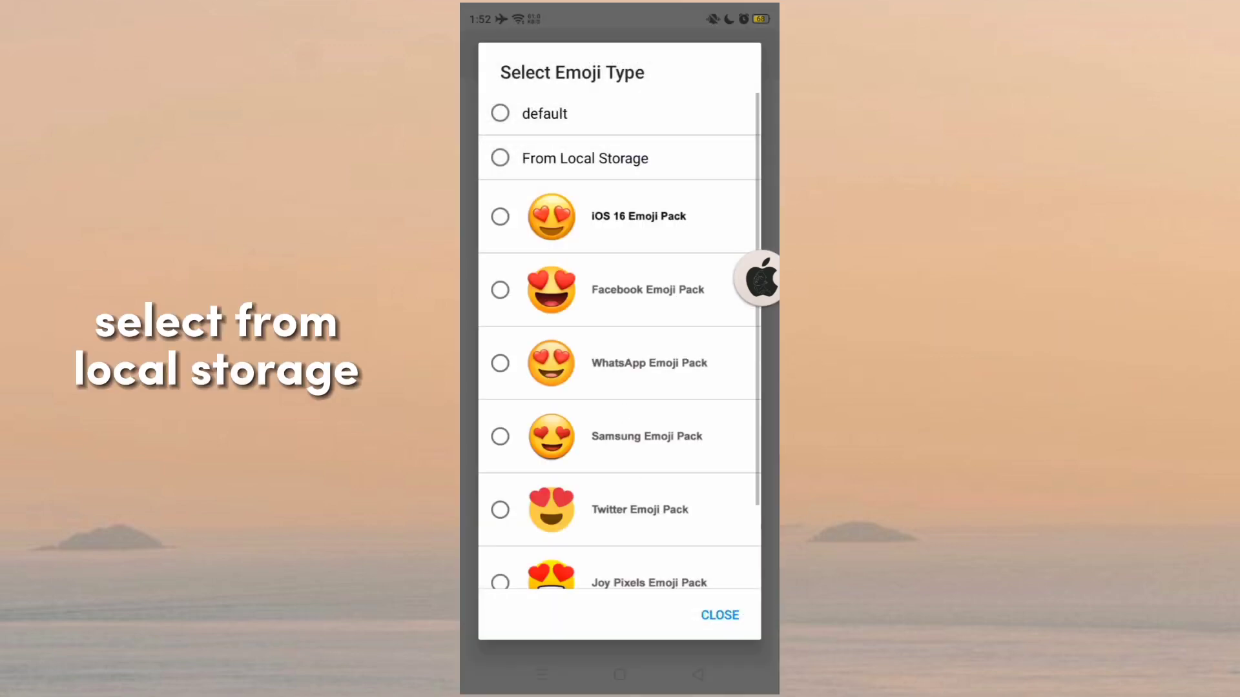
click(588, 157)
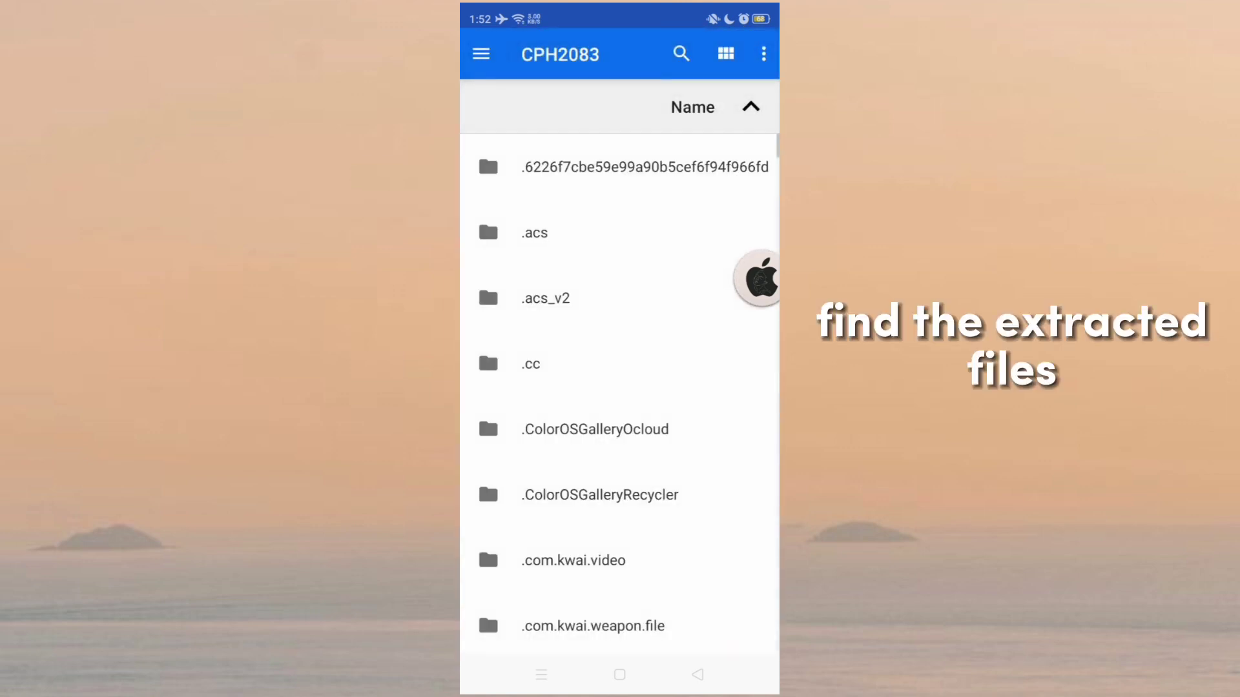
scroll(down, 3)
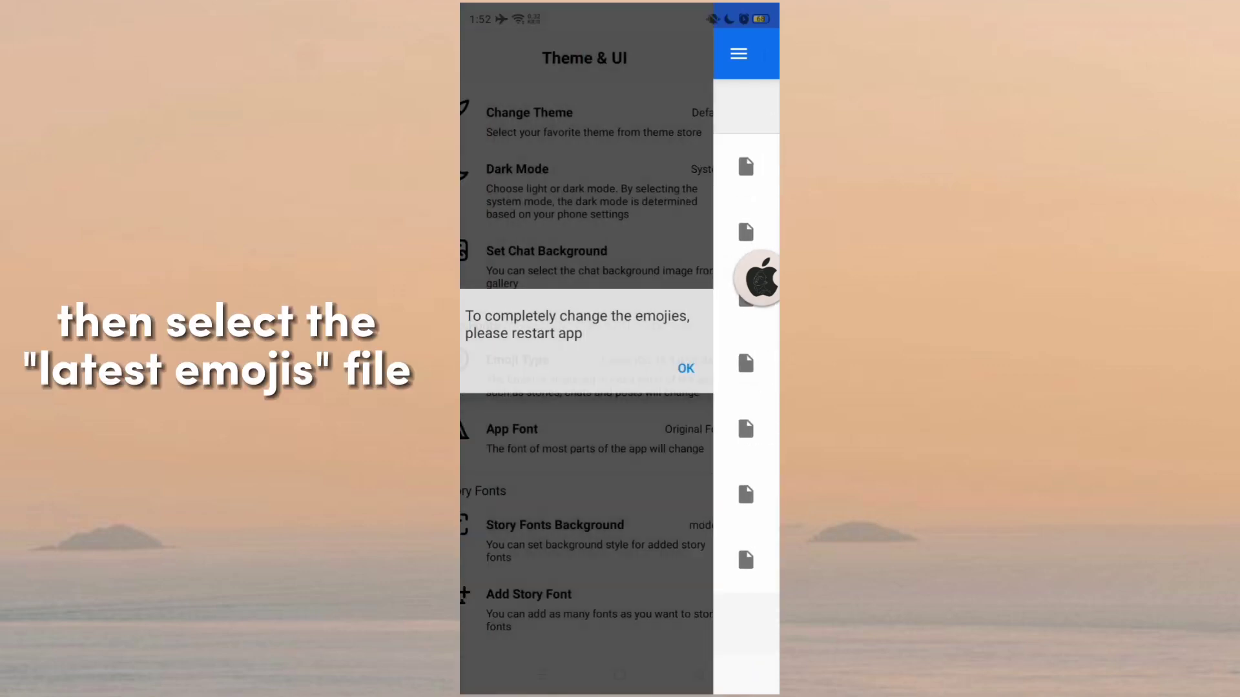
click(685, 368)
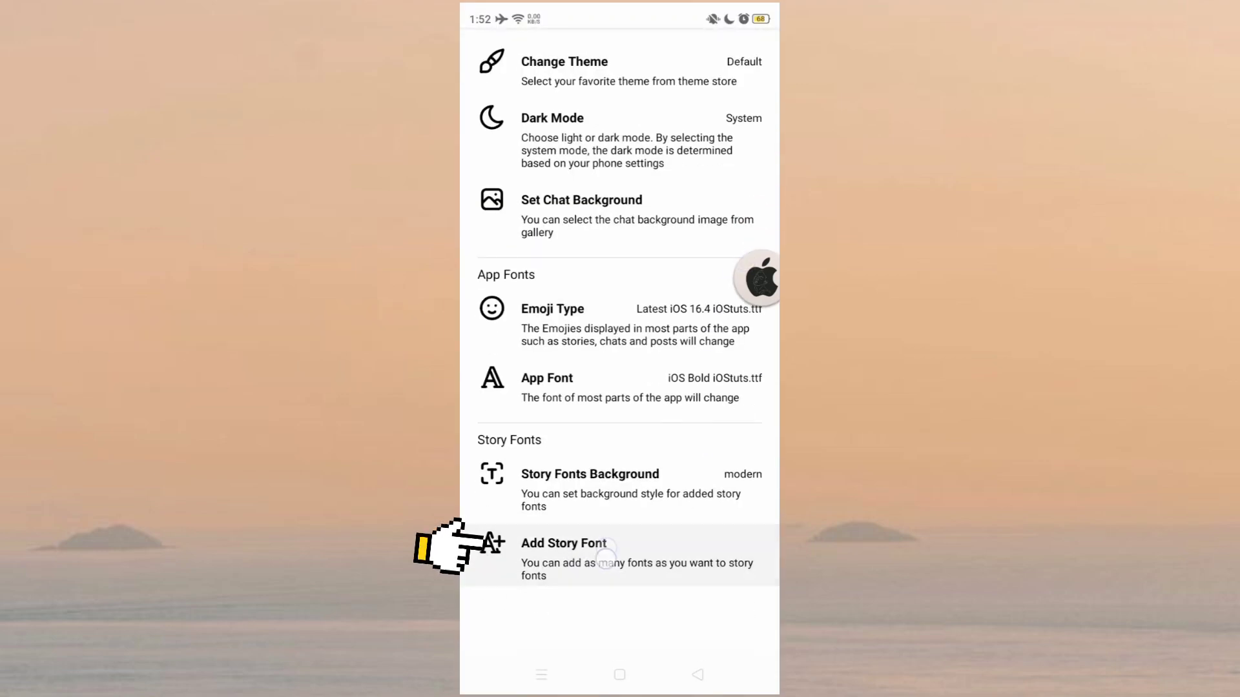
Step: Add the iOStuts .ttf files as story fonts, set Story Fonts Background to literature and restart
click(564, 544)
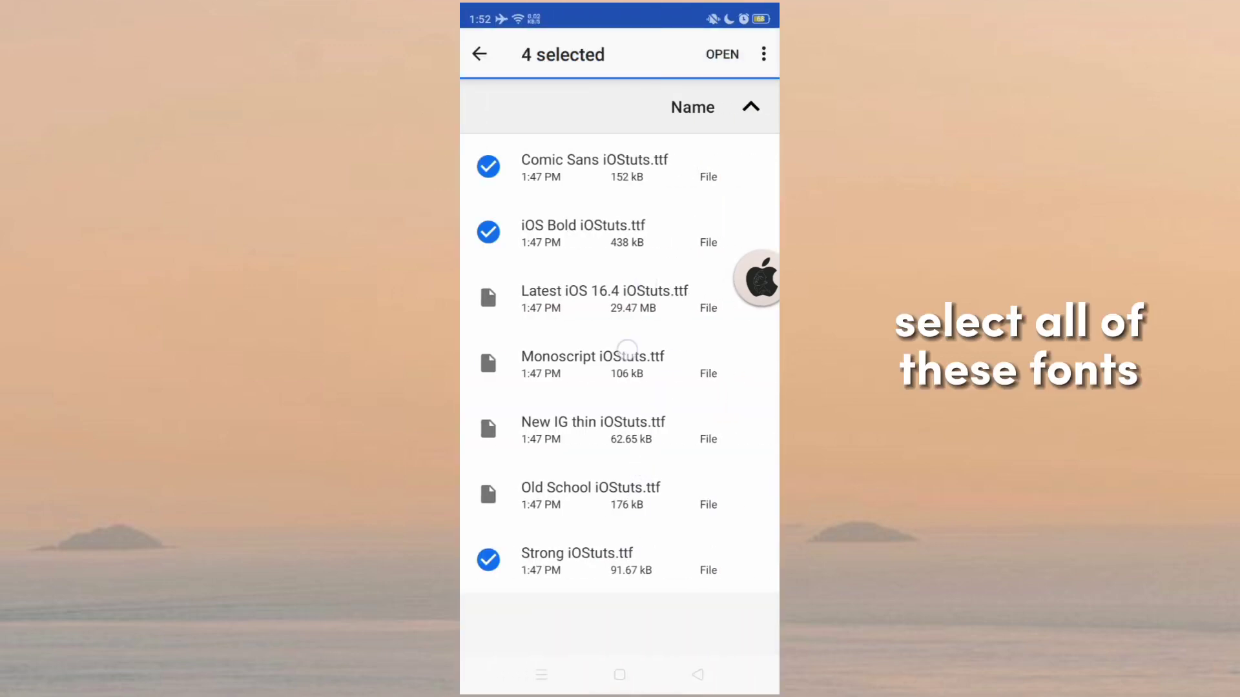
click(478, 55)
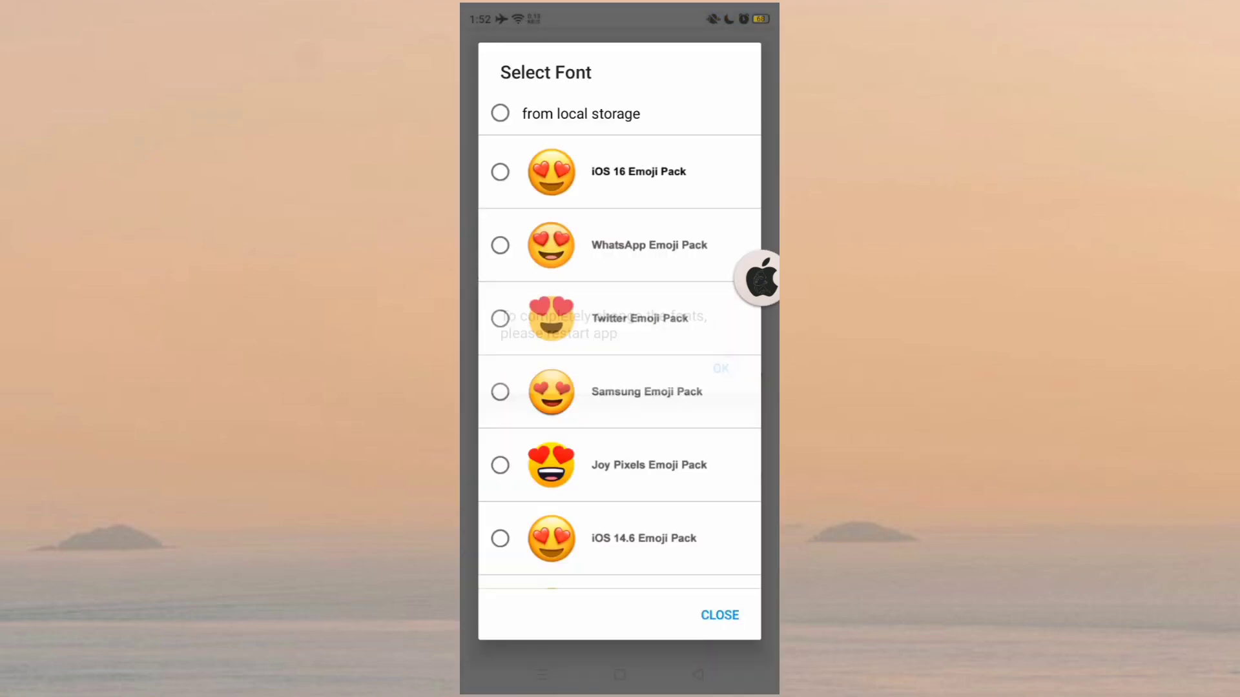
click(720, 615)
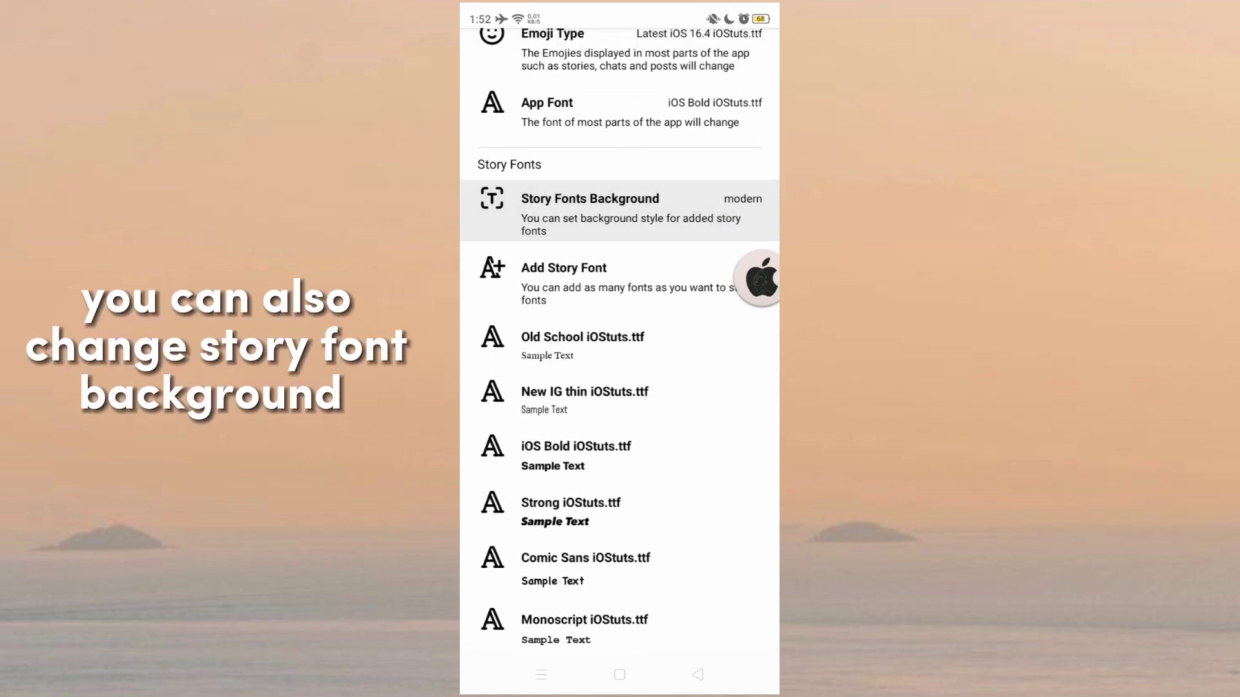
click(589, 209)
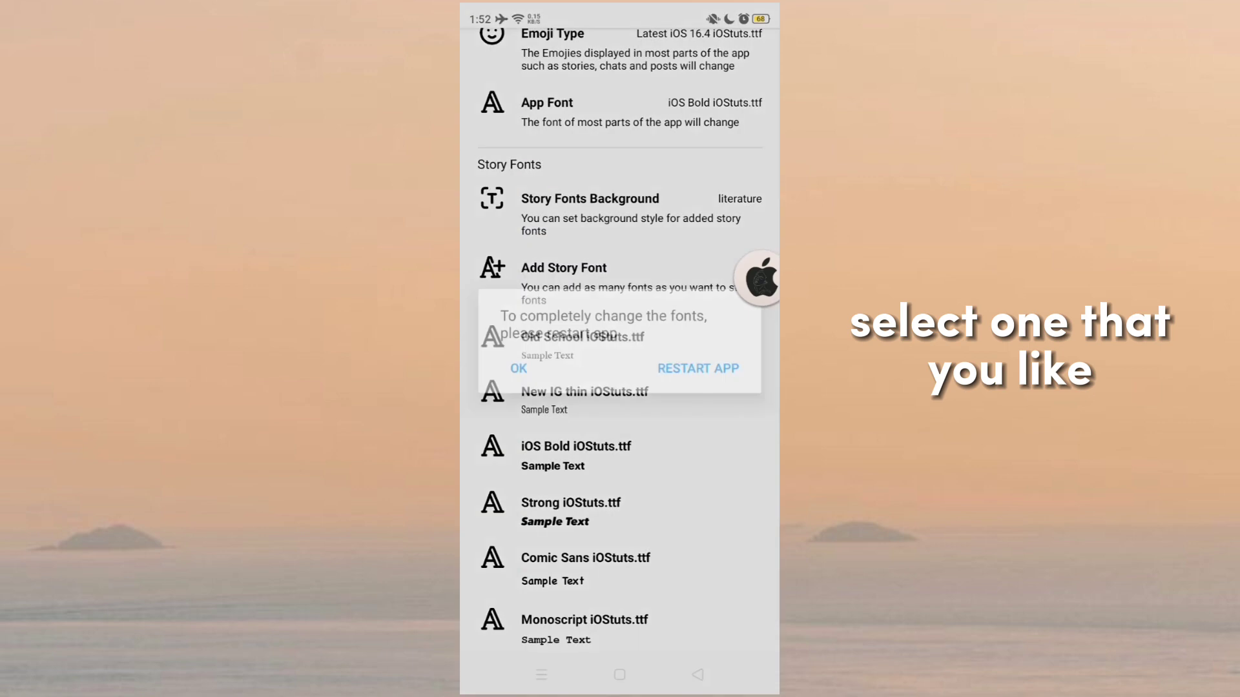
click(697, 368)
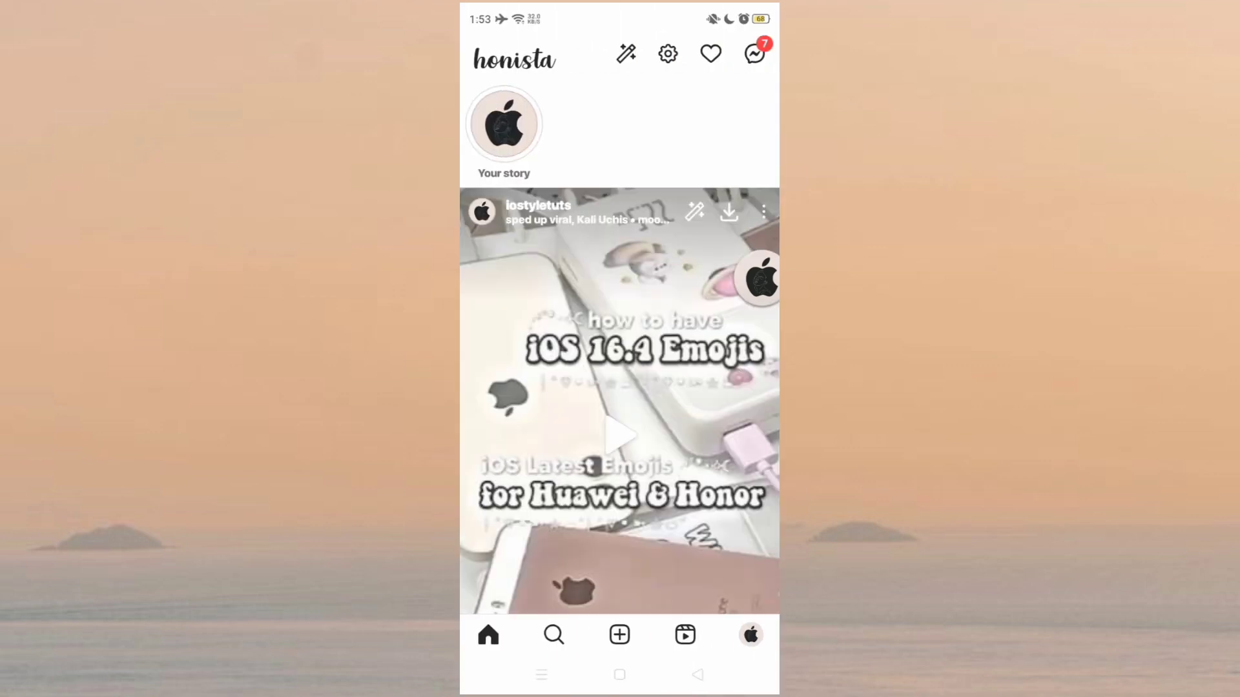
Step: Search Instagram Secret Options for "develo", enable developer options and relaunch Honista
click(751, 634)
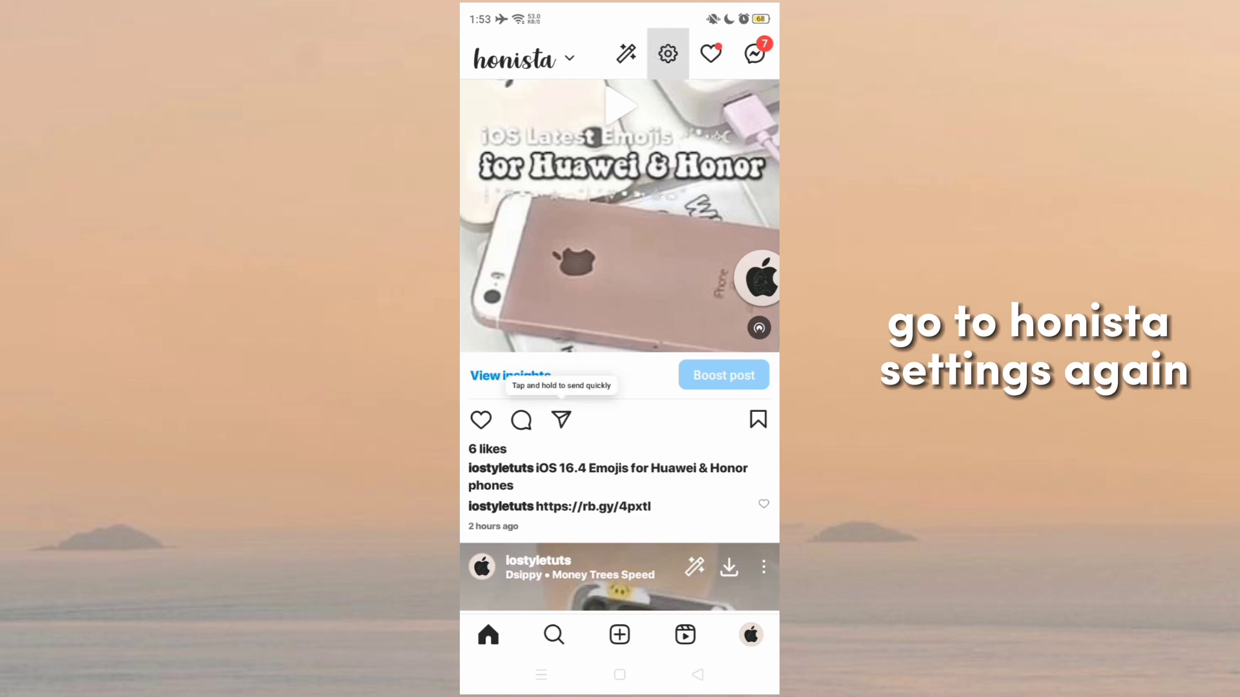
click(667, 54)
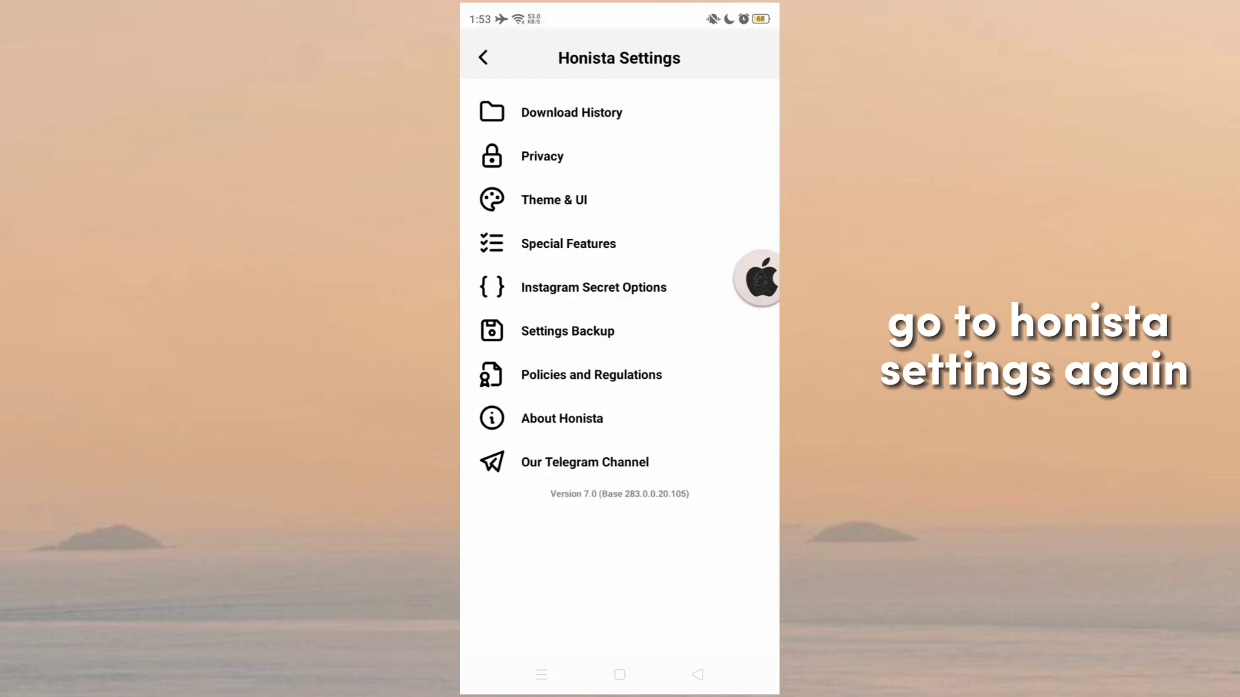
click(593, 287)
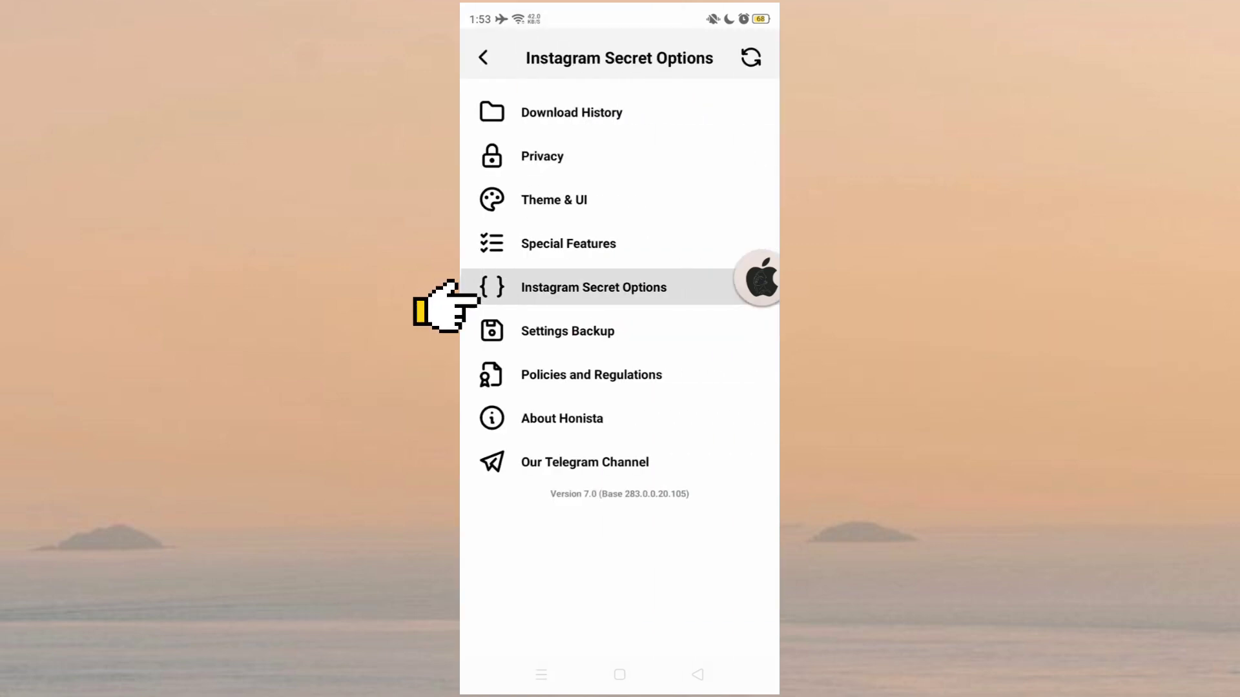
click(593, 286)
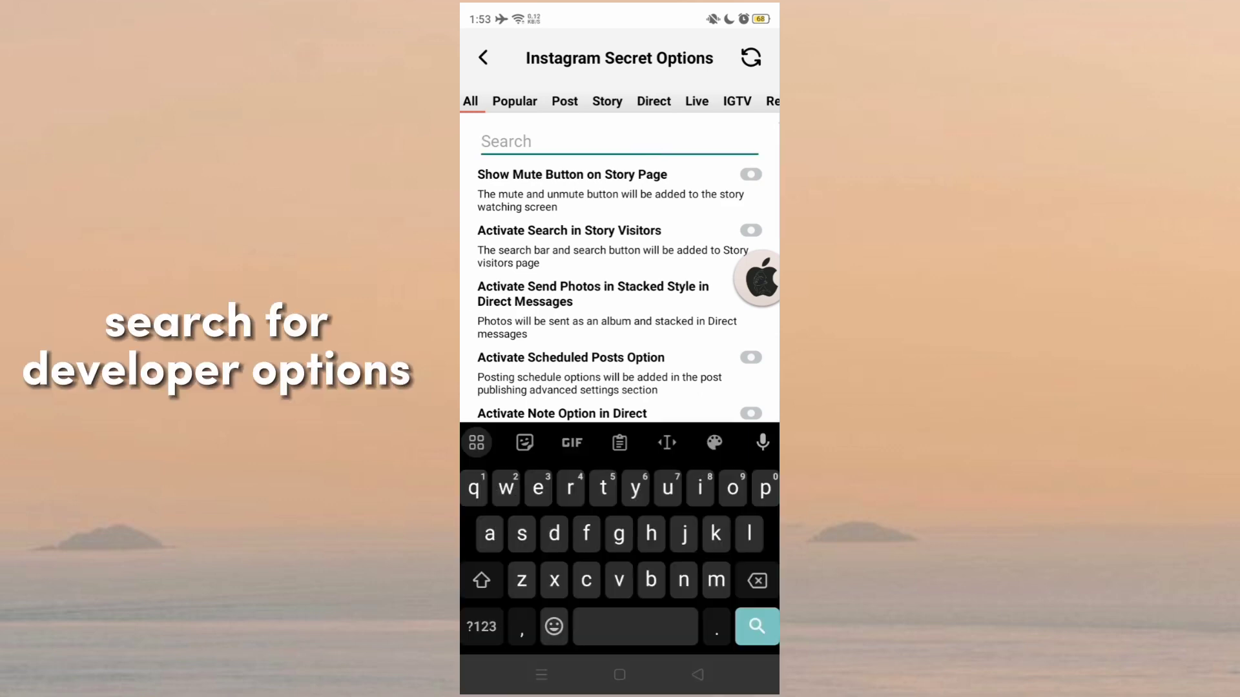
text(develo)
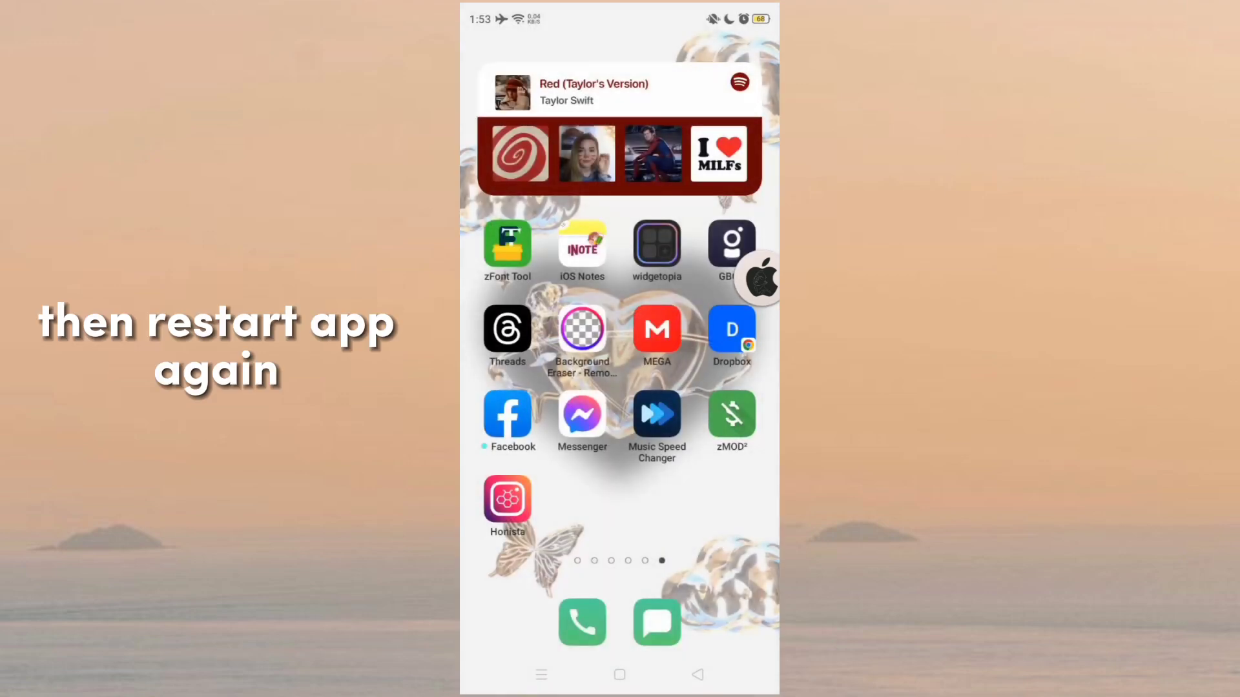
click(506, 500)
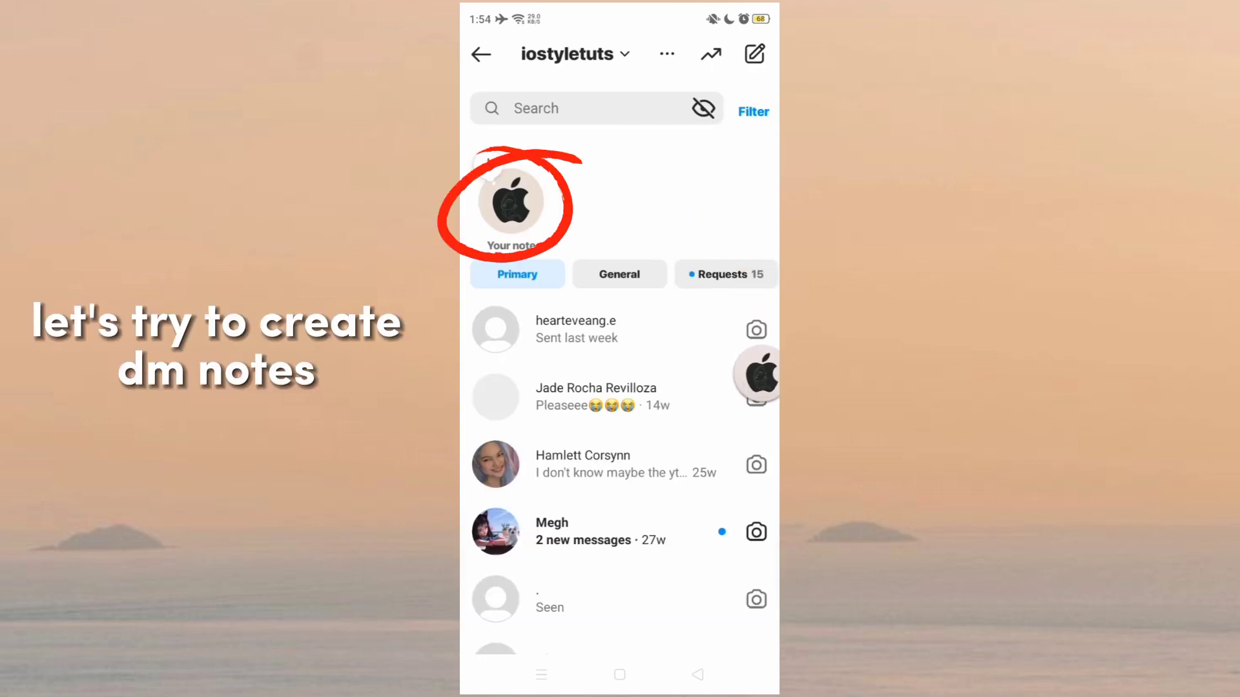
Step: Share a note saying Hello from the inbox and return to the home feed
click(515, 200)
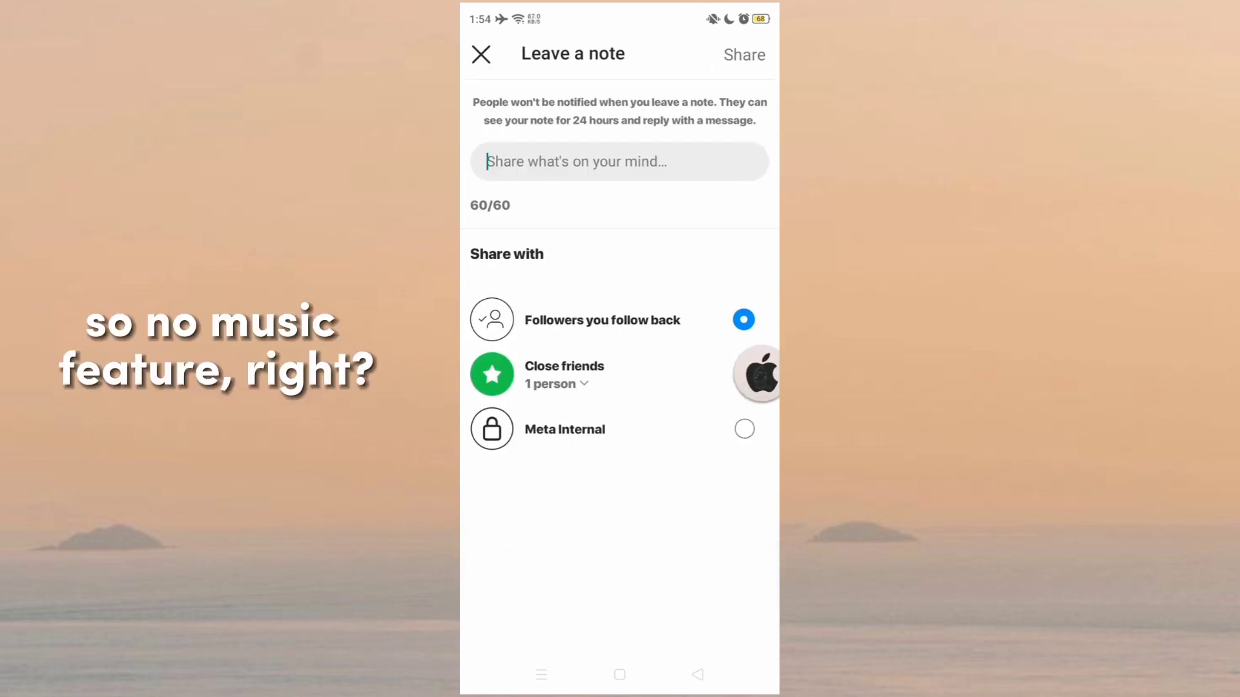
text(Hello)
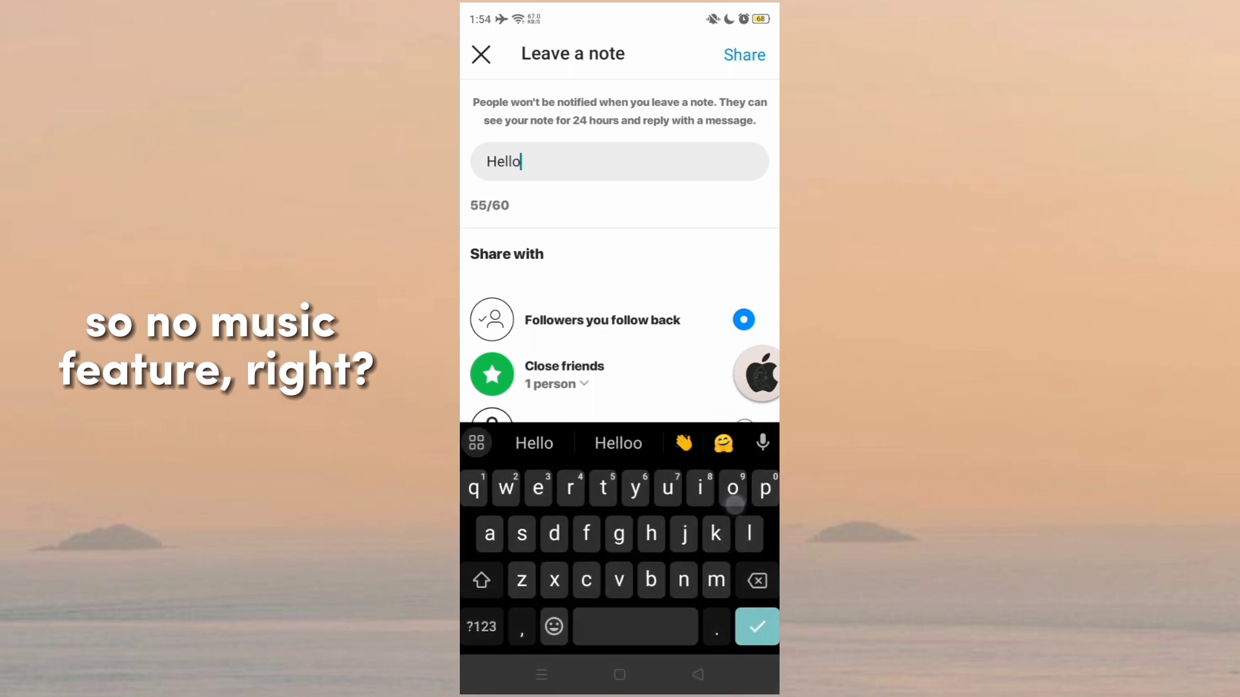
click(481, 54)
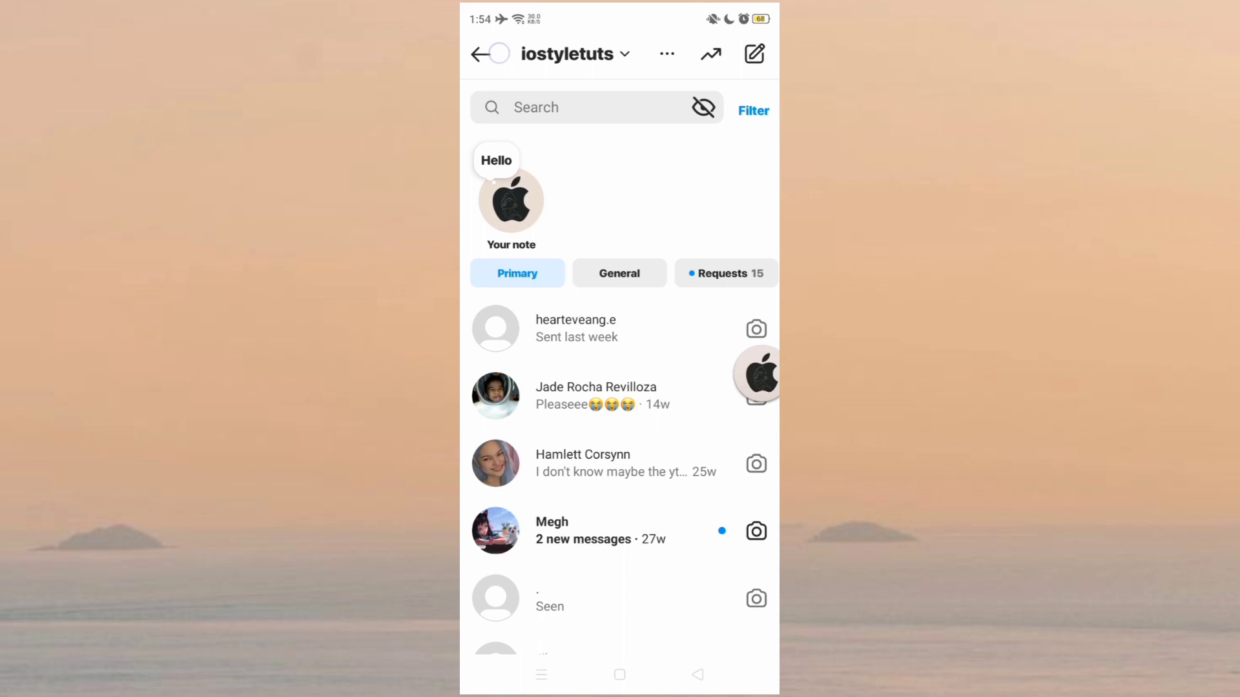
click(484, 635)
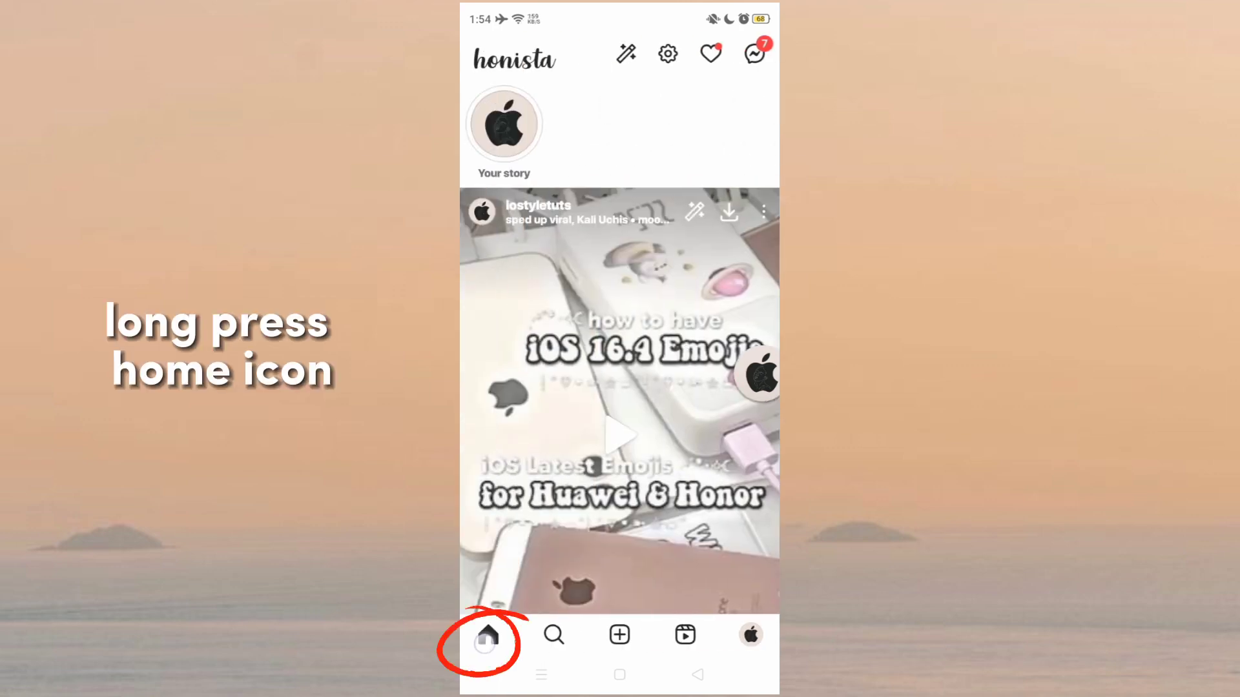
Step: Search Quick Experiments for music notes and switch all its options on, then clear the search
click(487, 634)
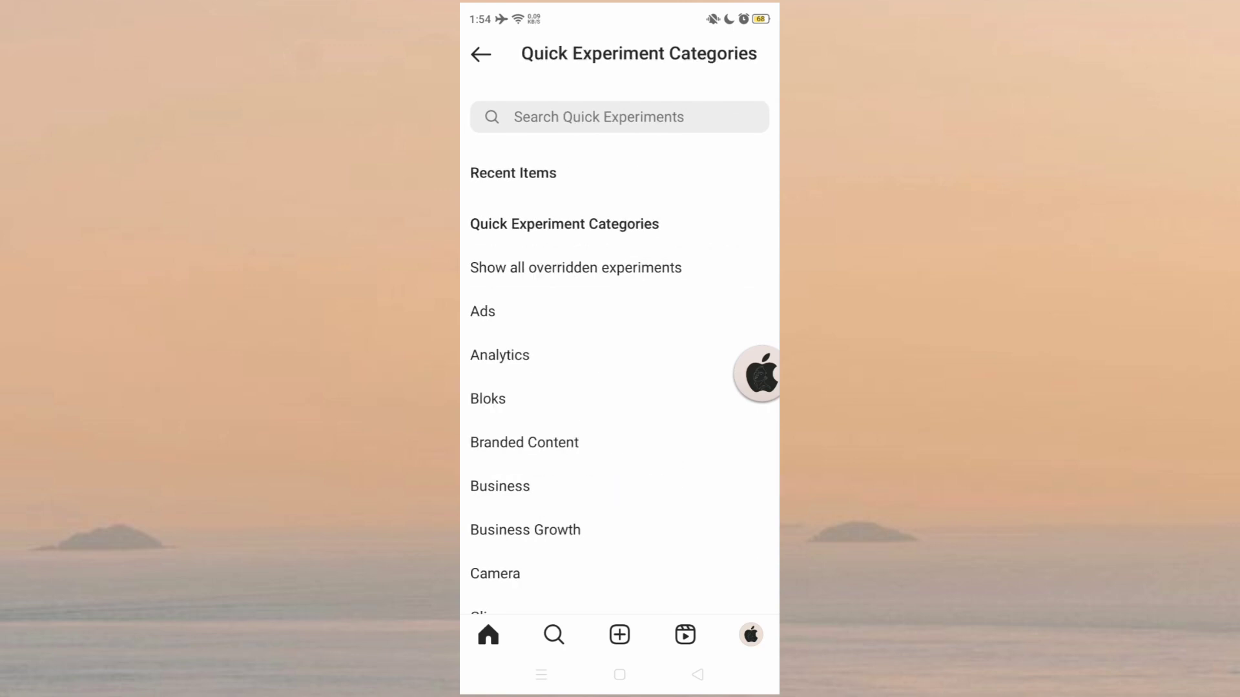
text(mu)
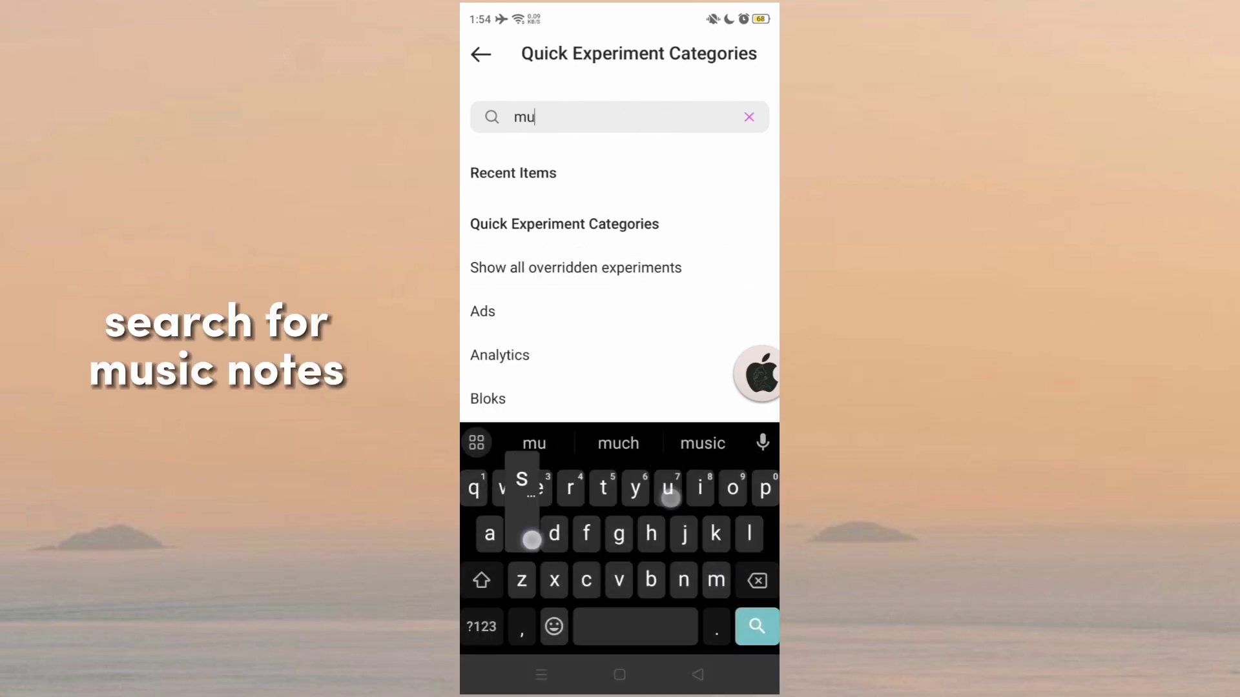
text(music notes)
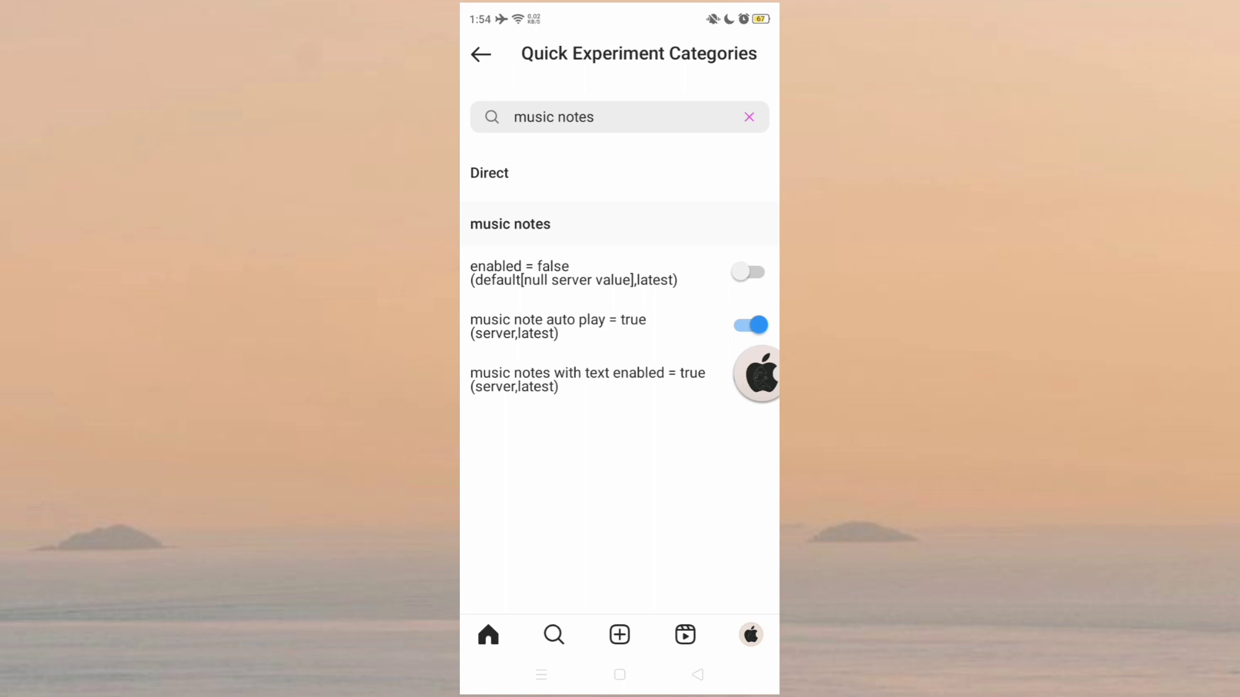
click(747, 272)
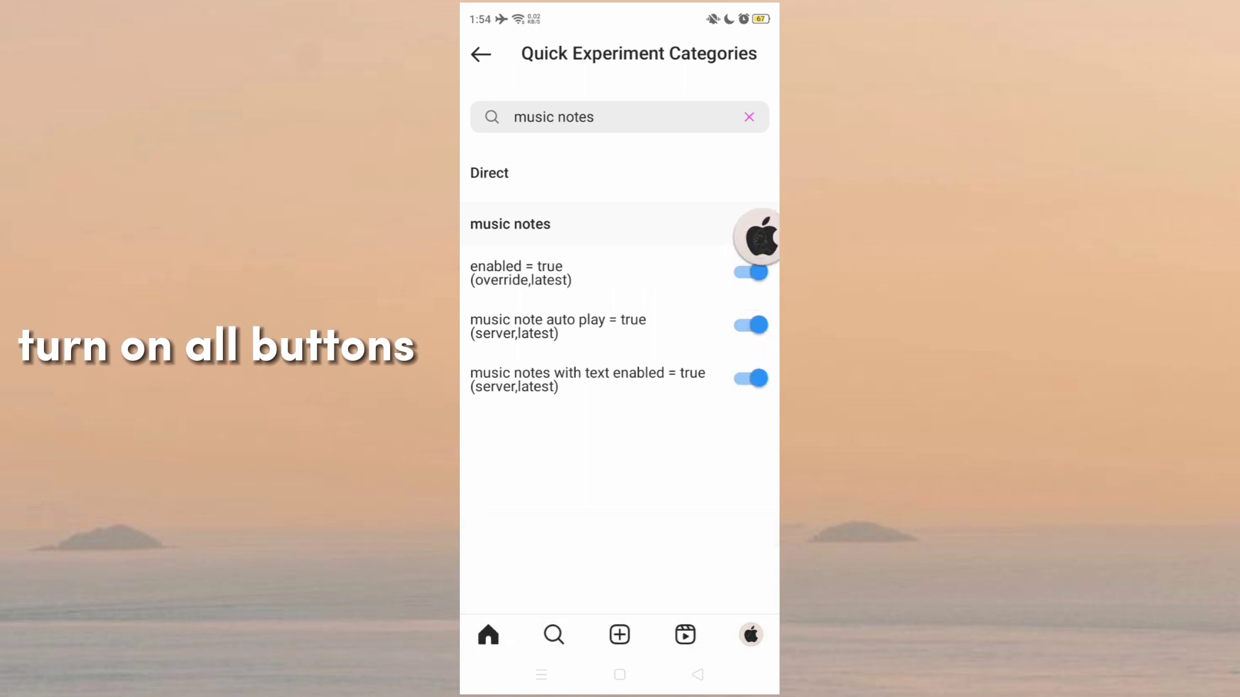
click(748, 118)
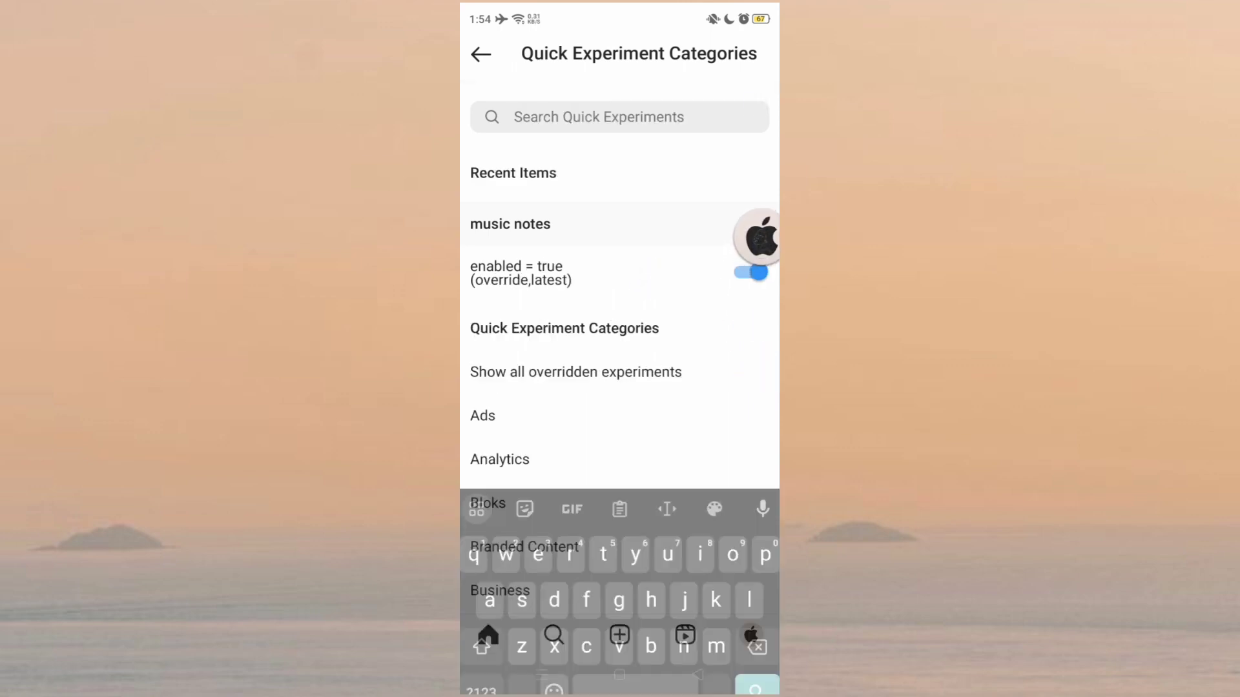
Step: Search avatars in notes and enable that experiment
text(avatars)
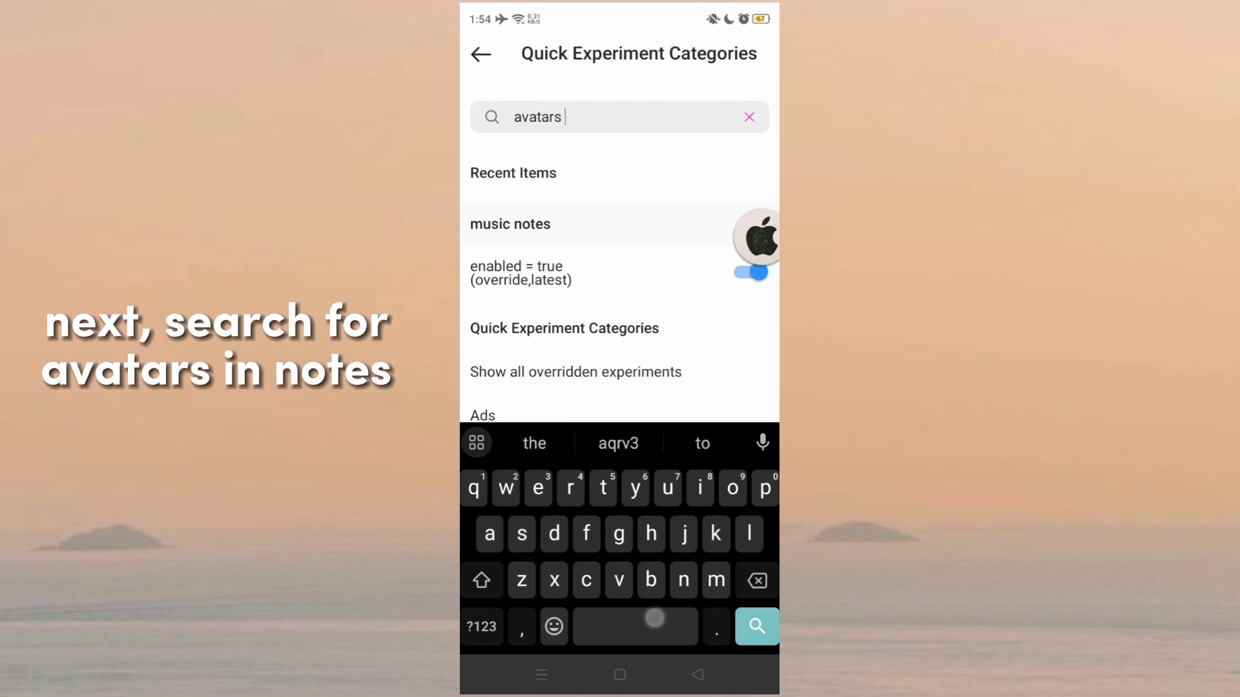
text(in notes)
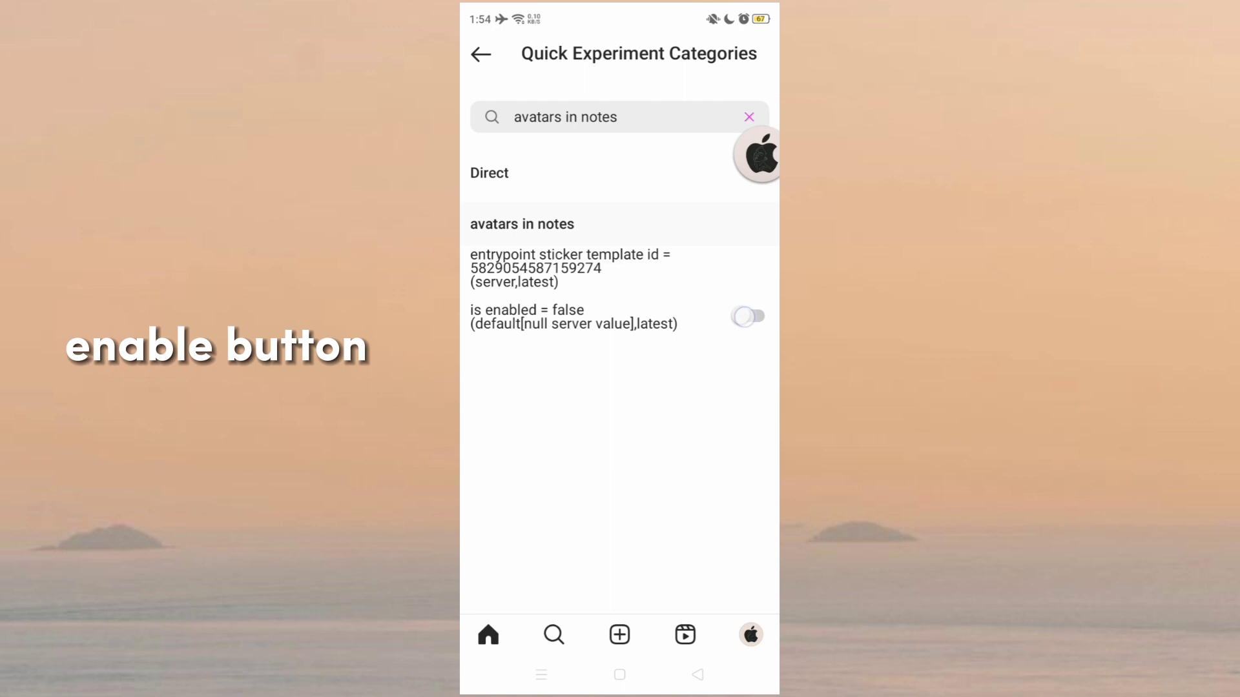
click(748, 316)
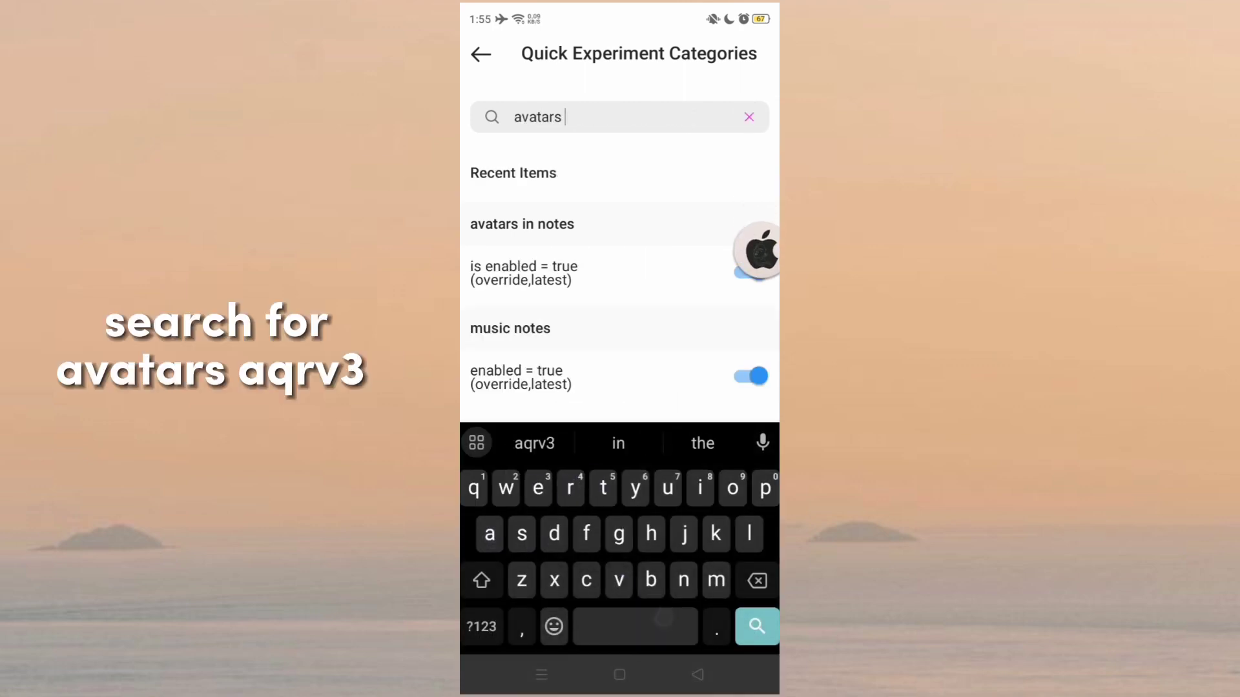
Step: Search avatars aqrv3, enable its animated option and clear the search
text(aqrv3)
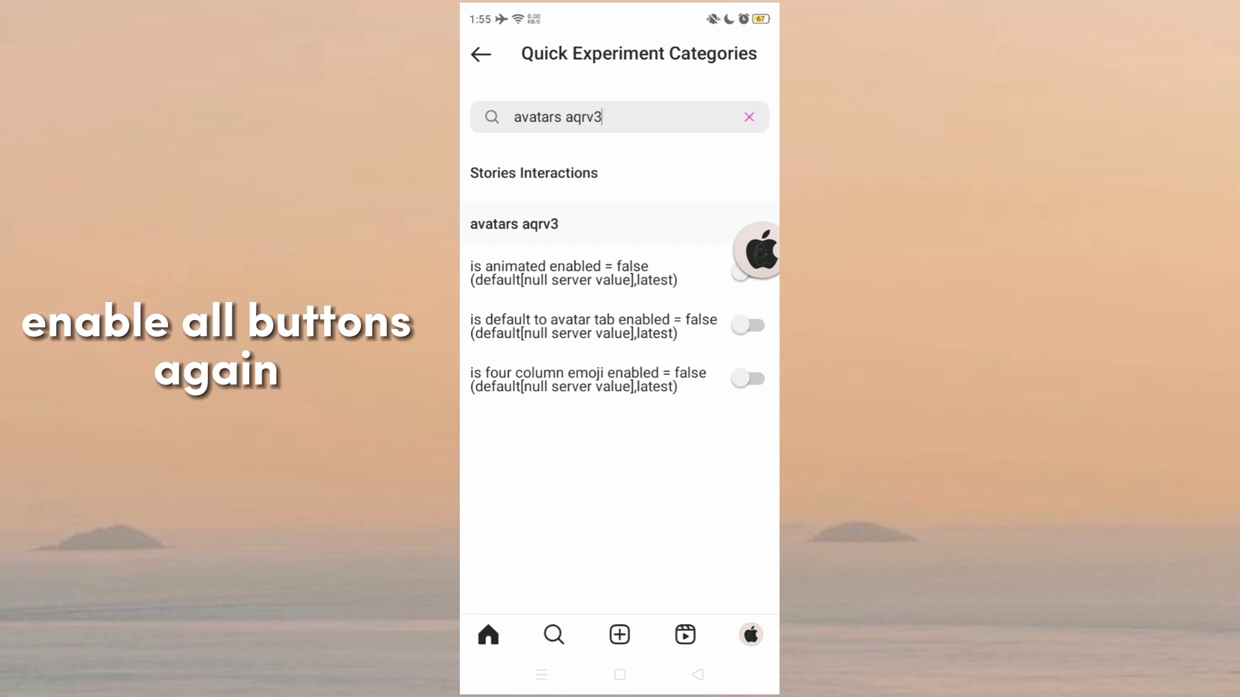
click(745, 272)
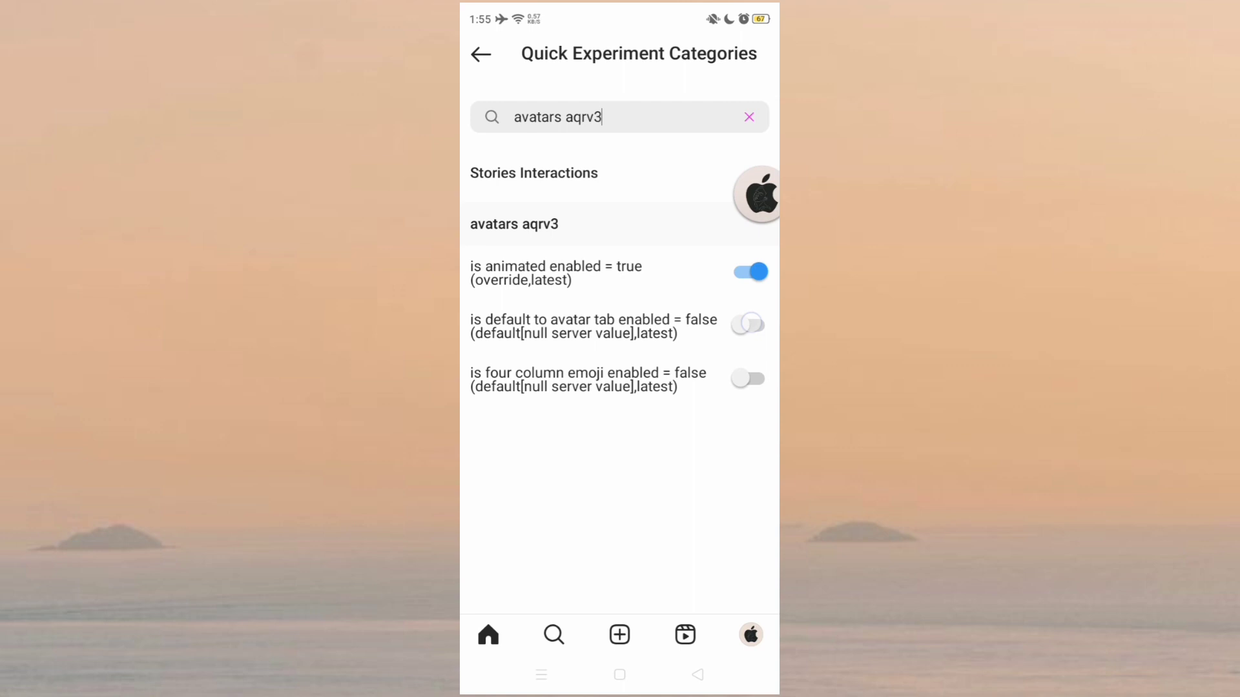
click(748, 118)
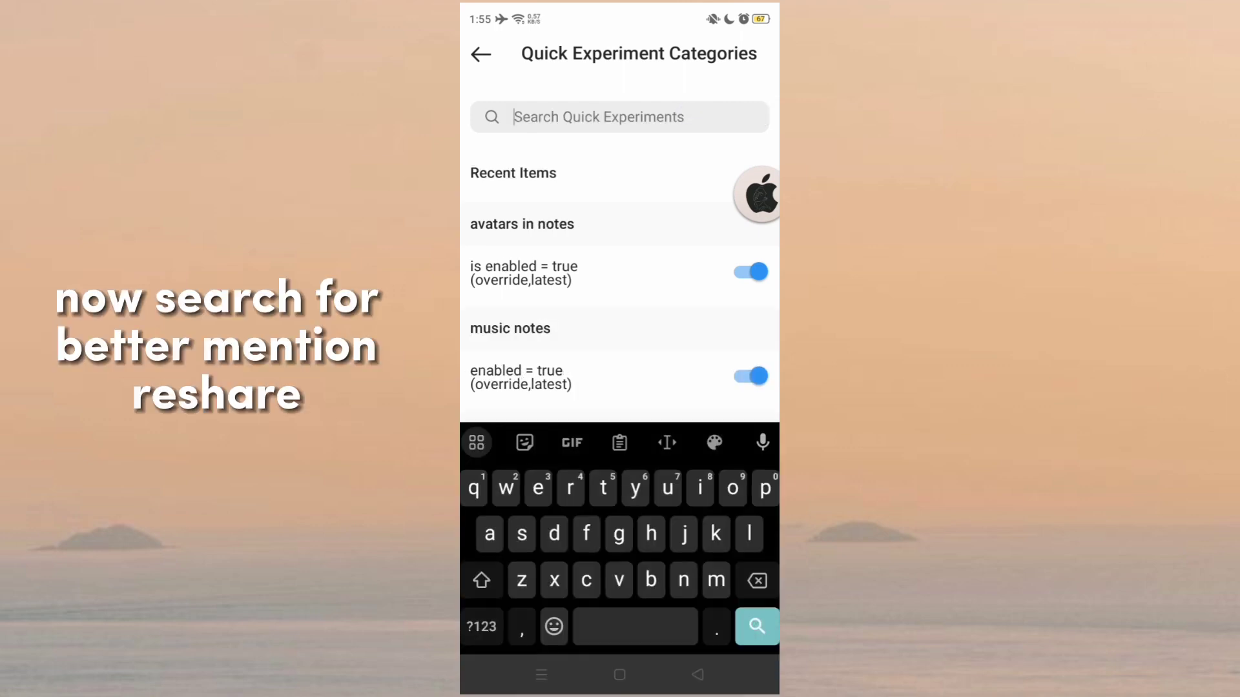
Step: Search better mention reshares and pinch to zoom experiments and enable their toggles
text(better ment)
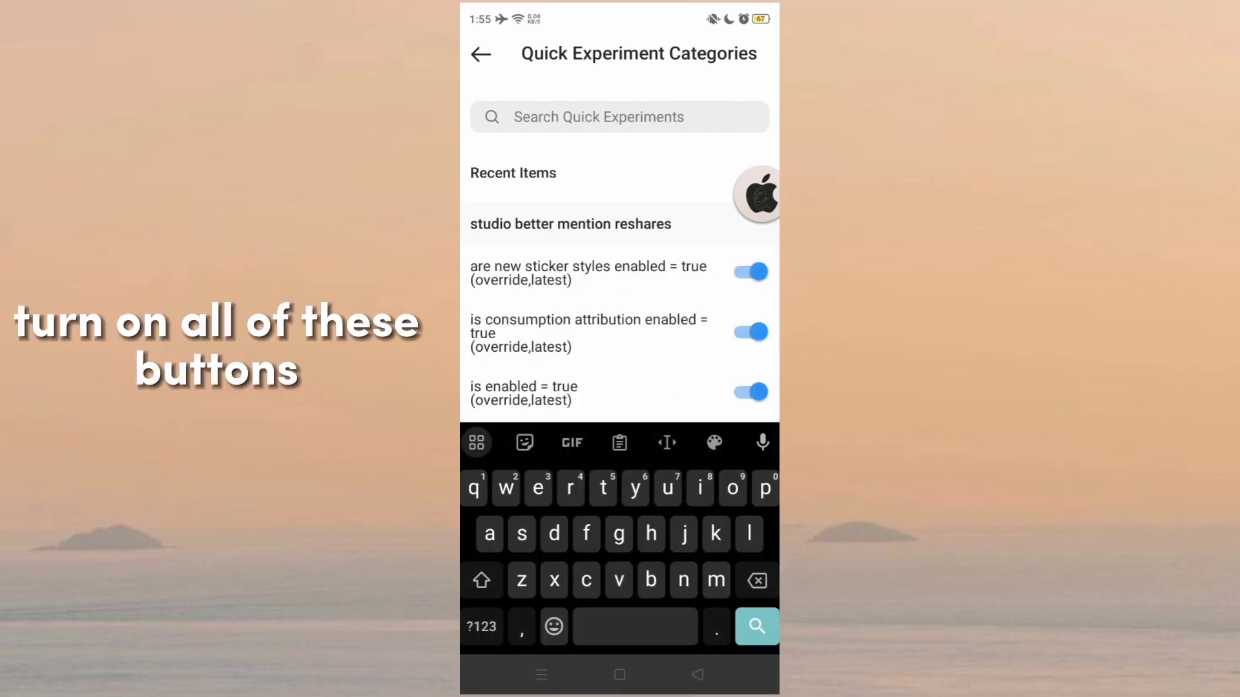
text(pinch to zoo)
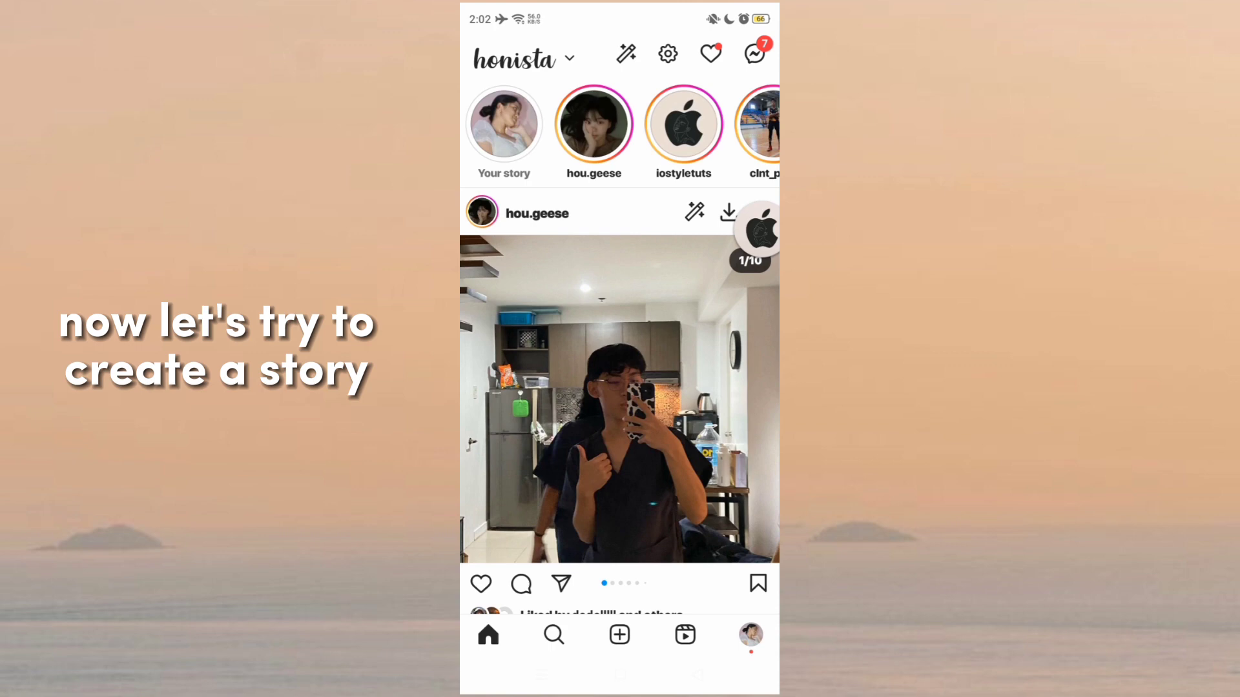
Step: Start a new story and add a first Honista V 7.0 text line with emojis
click(504, 127)
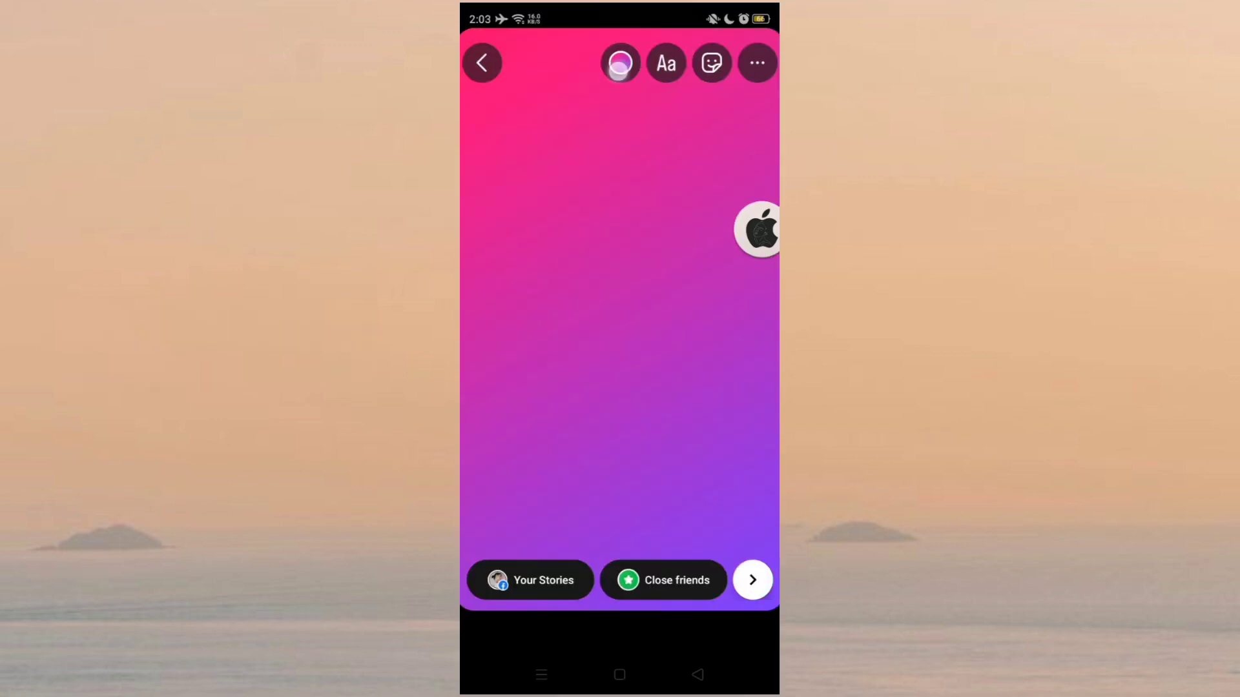
click(665, 62)
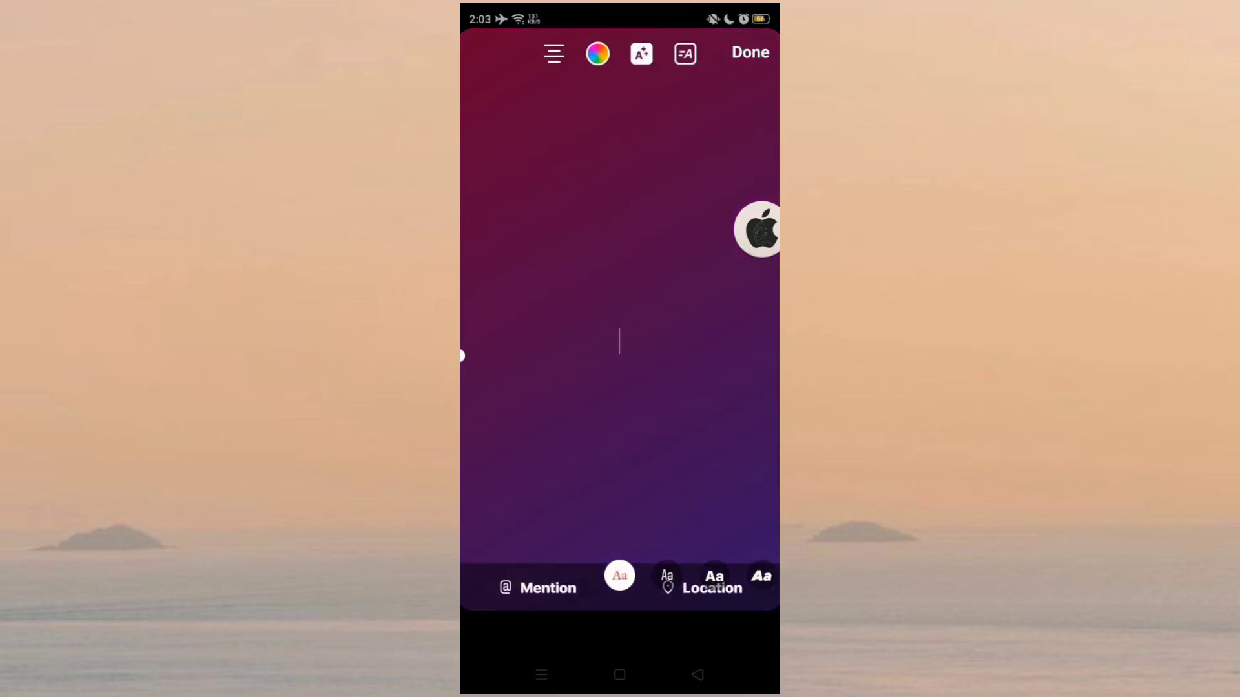
text(Hondita)
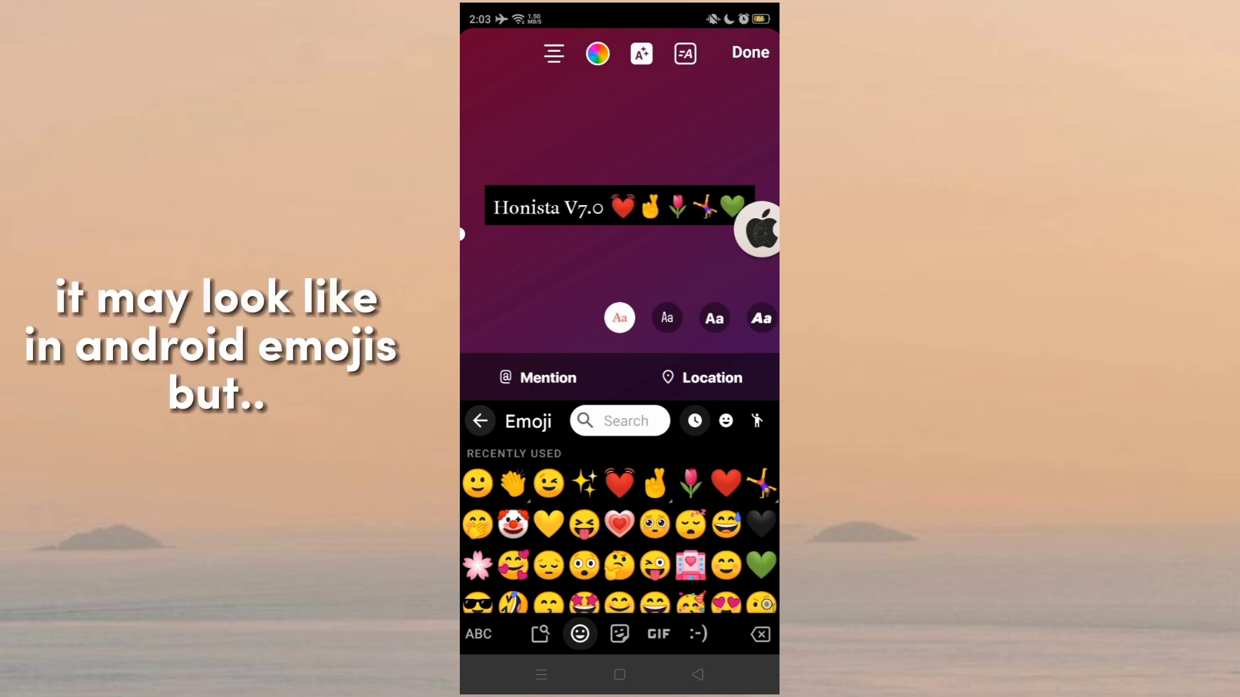
click(748, 51)
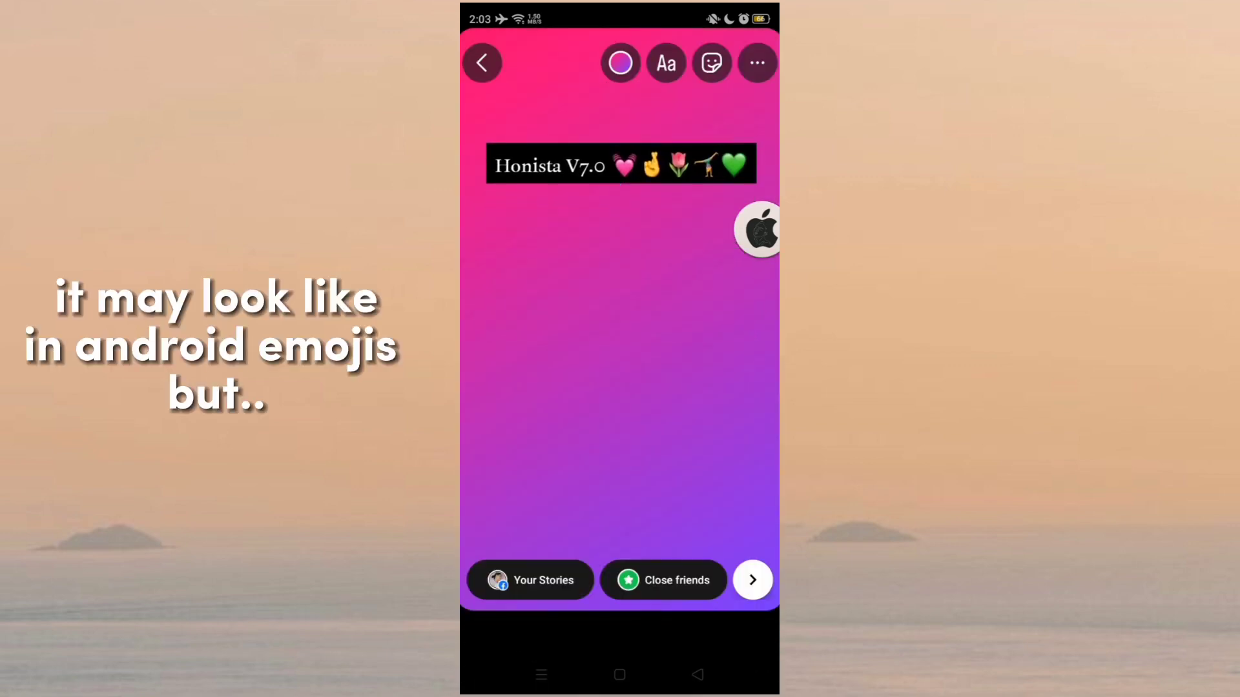
Step: Add more Honista V 7.0 text lines using different fonts and colours
click(665, 62)
text(Honista V 7.0)
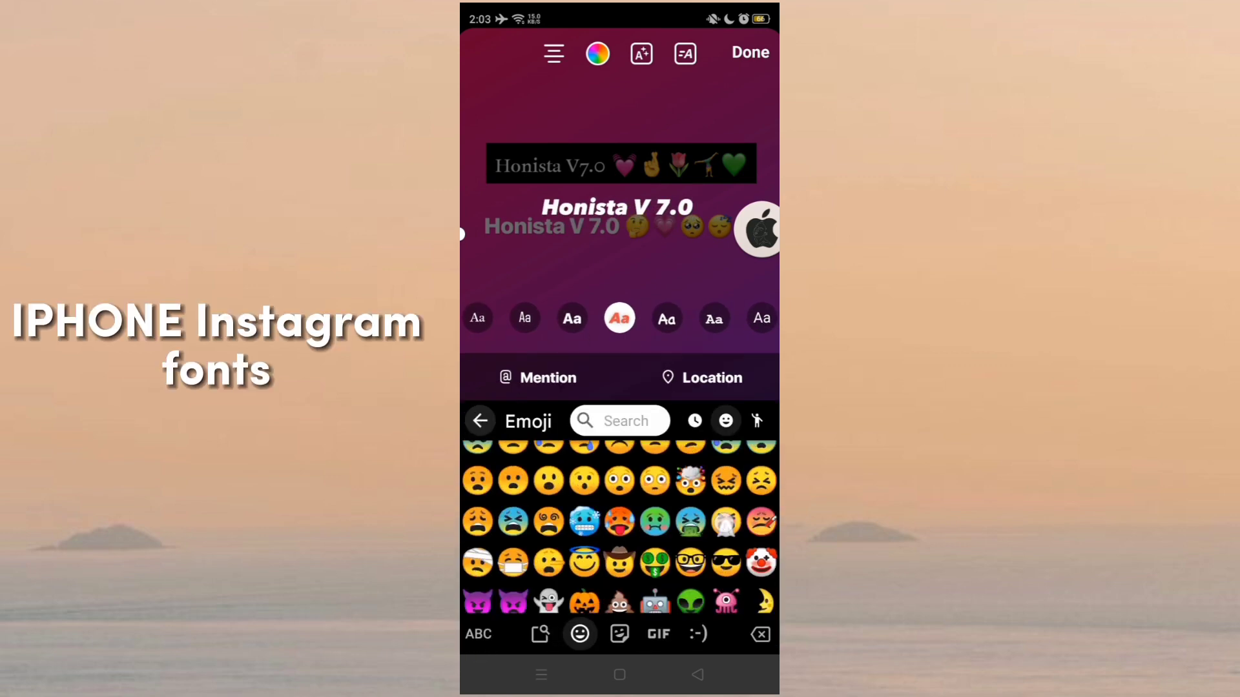
click(748, 52)
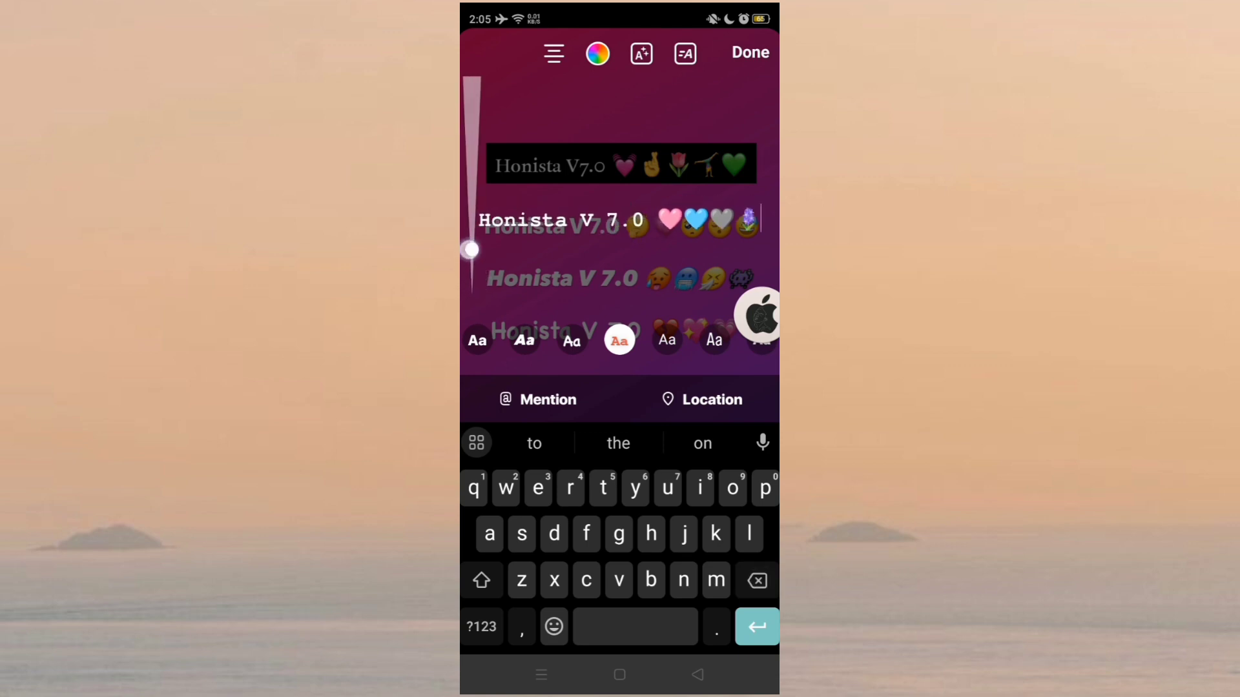
click(596, 54)
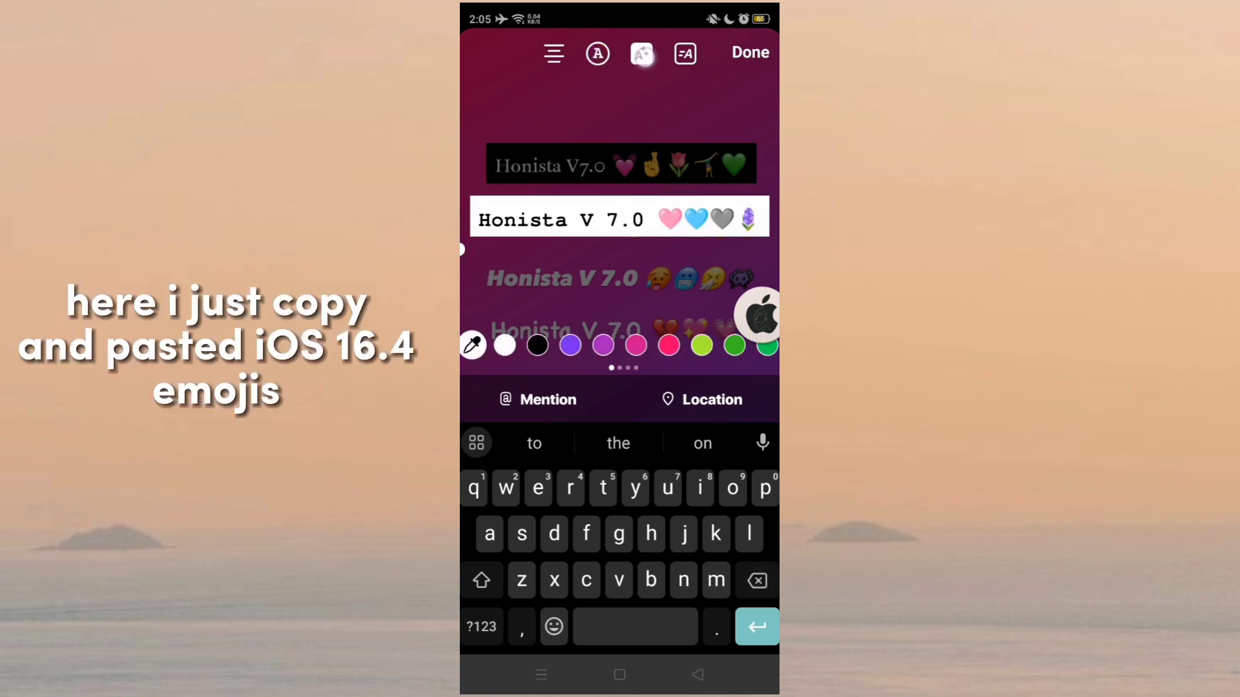
click(748, 52)
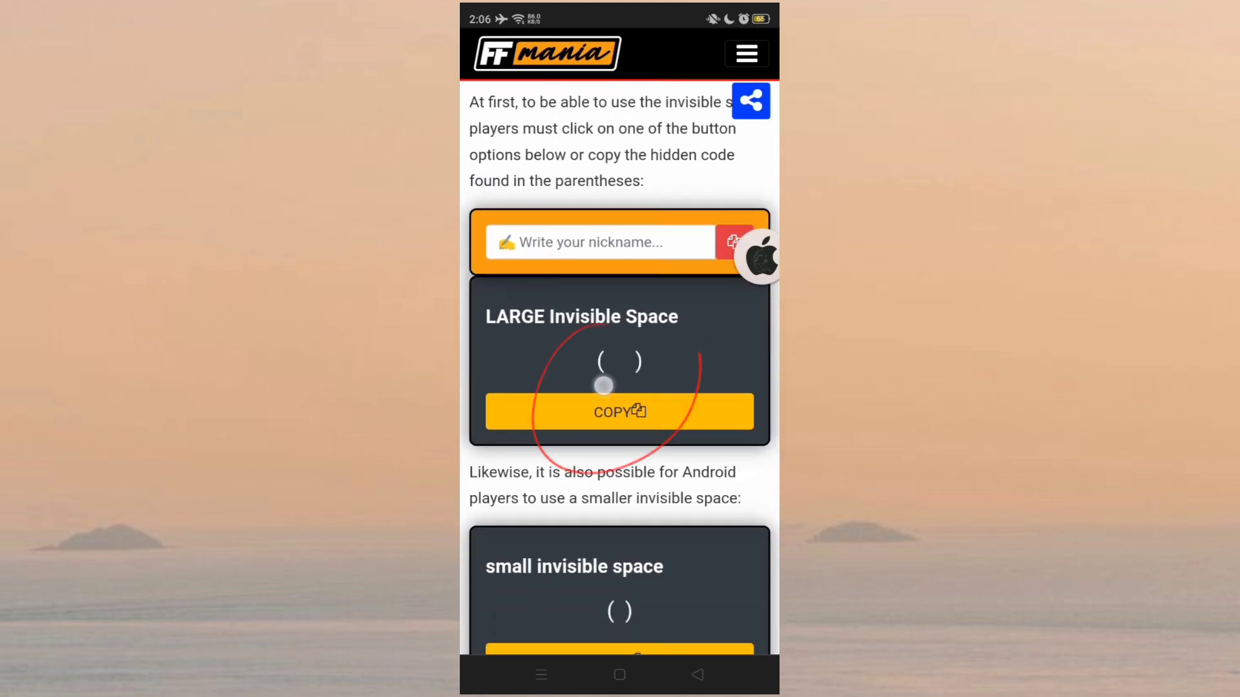
Step: Copy the LARGE Invisible Space character from the FF mania page
click(619, 411)
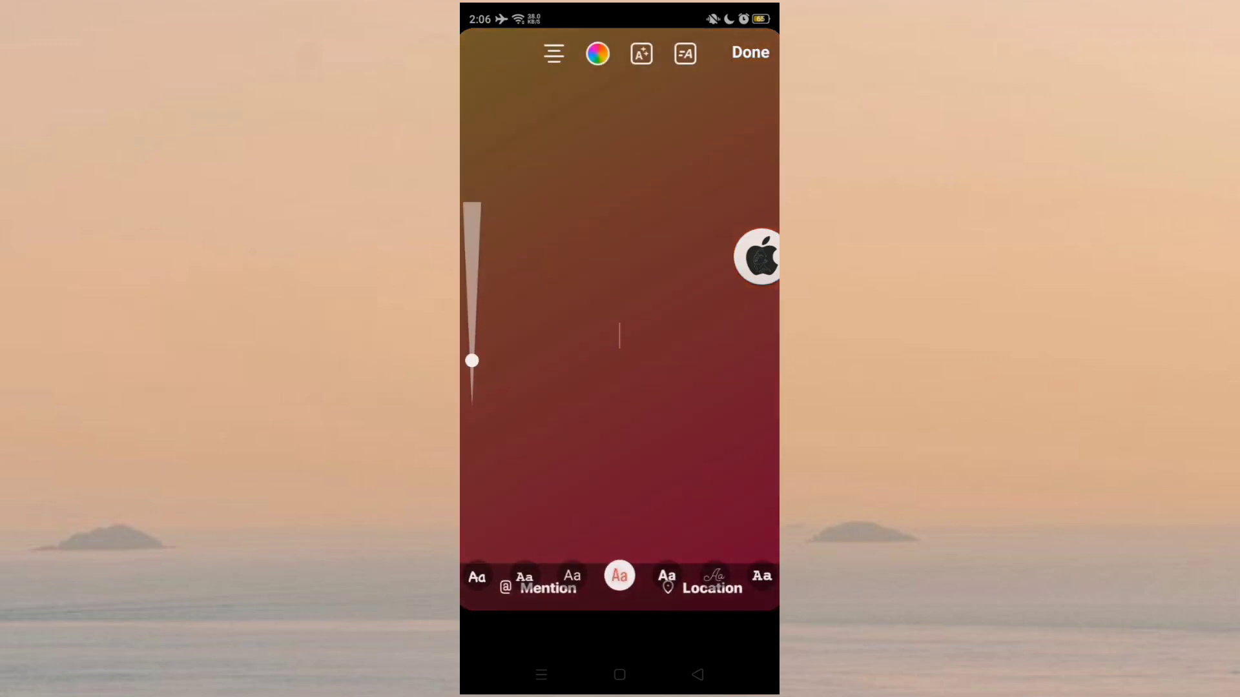
Step: Enter the 'IOS Honista v 7.0' title with emojis, paste the invisible spaces, and finish with Done
text(IOS Honista)
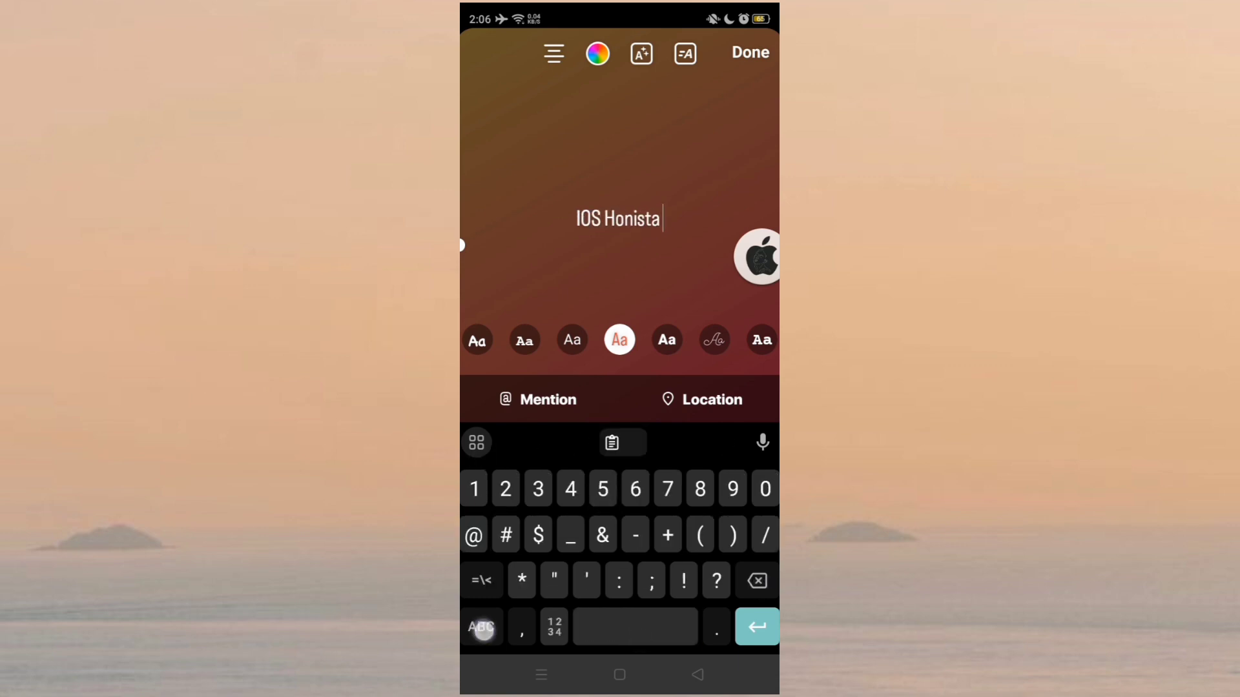
text(v 7.0)
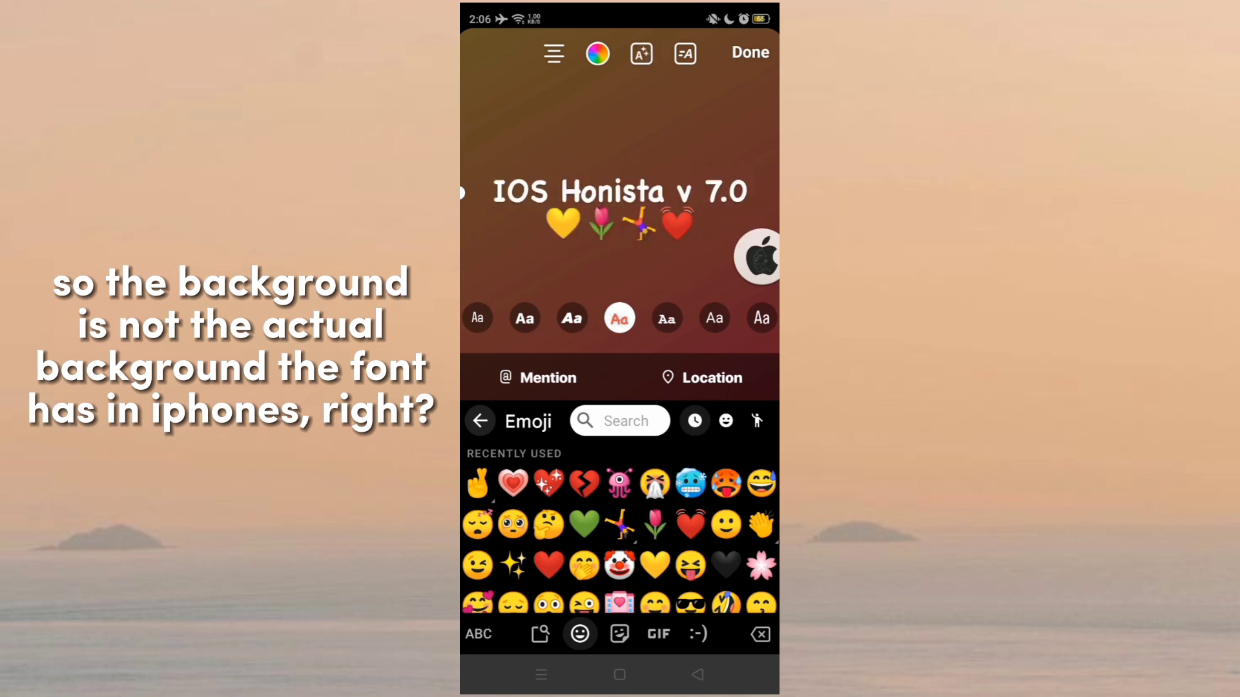
click(748, 52)
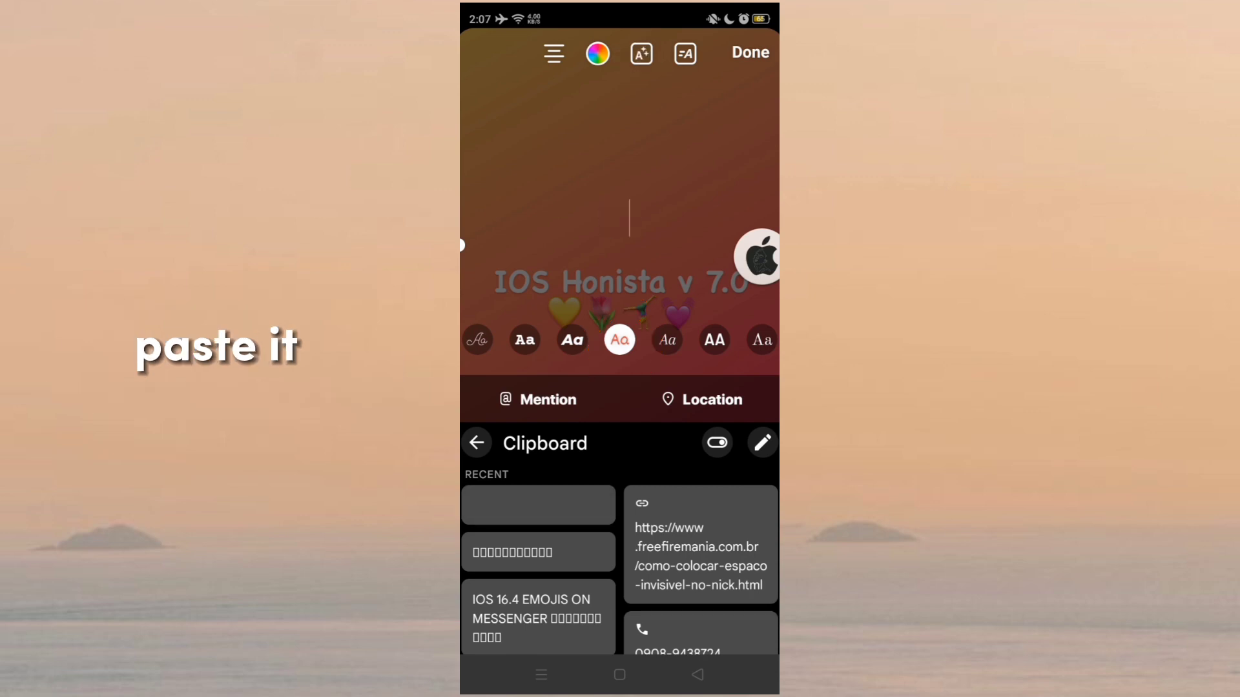
click(537, 505)
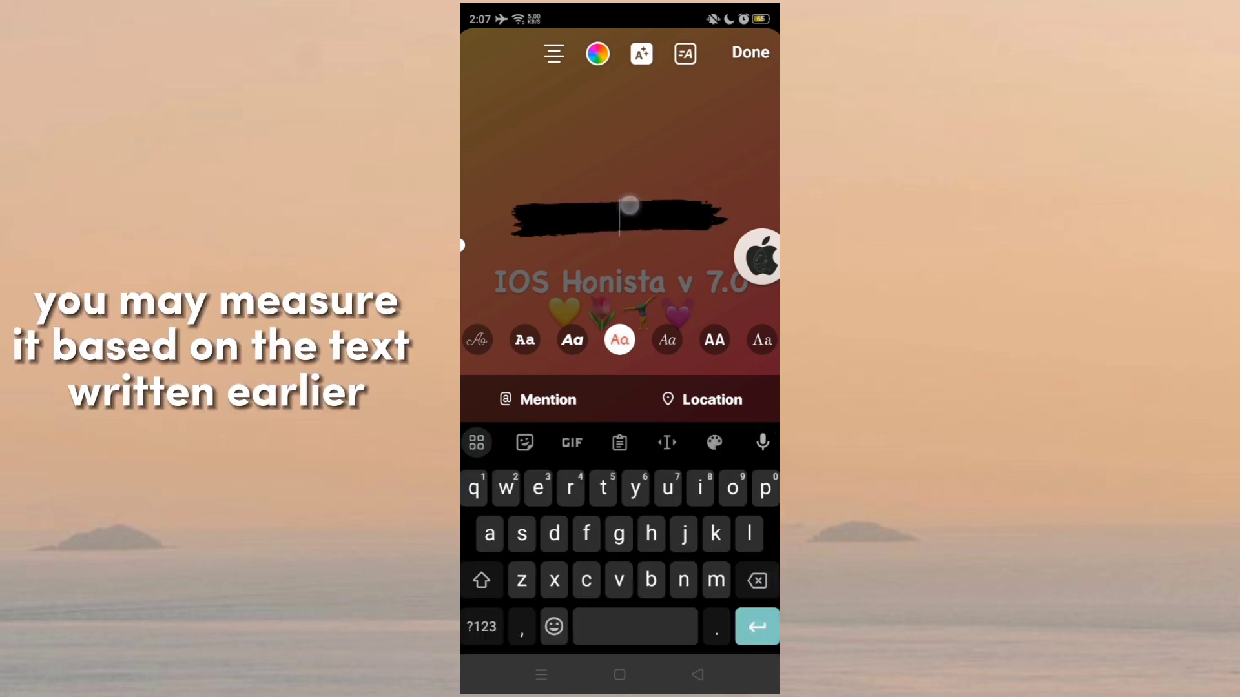
click(748, 51)
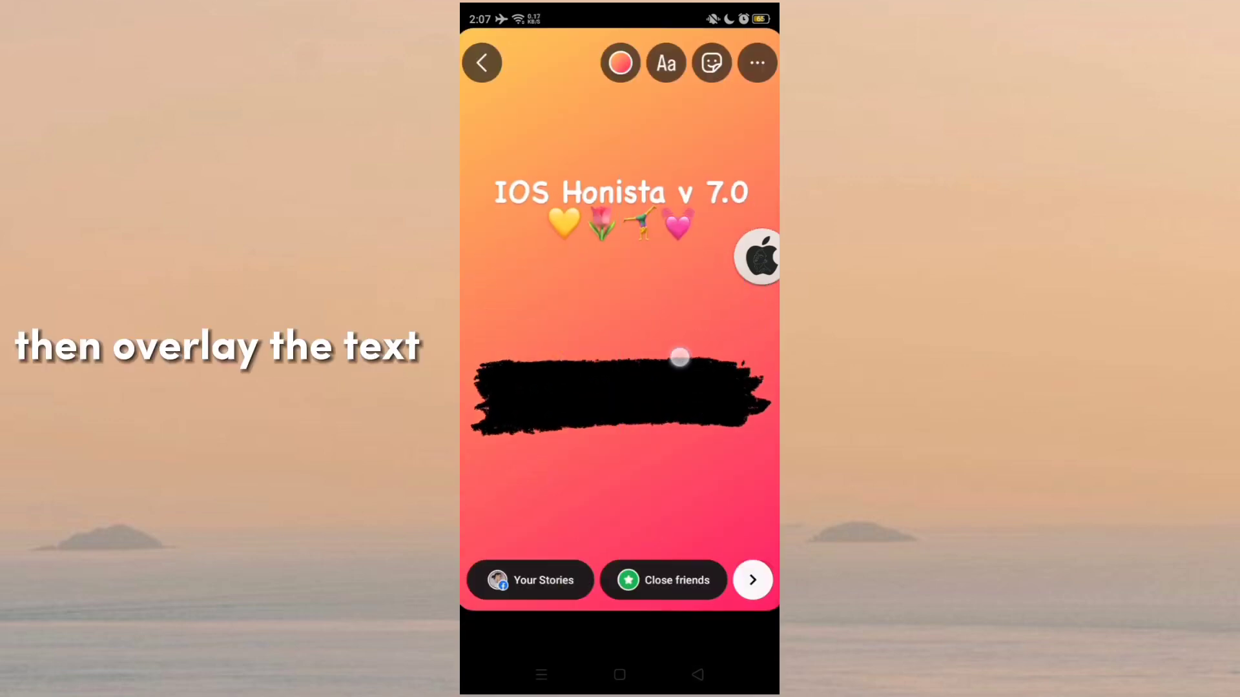
Step: Place the black bar behind the title, add the 'For any androids!' caption, and view the mentioned story
drag(680, 357, 652, 261)
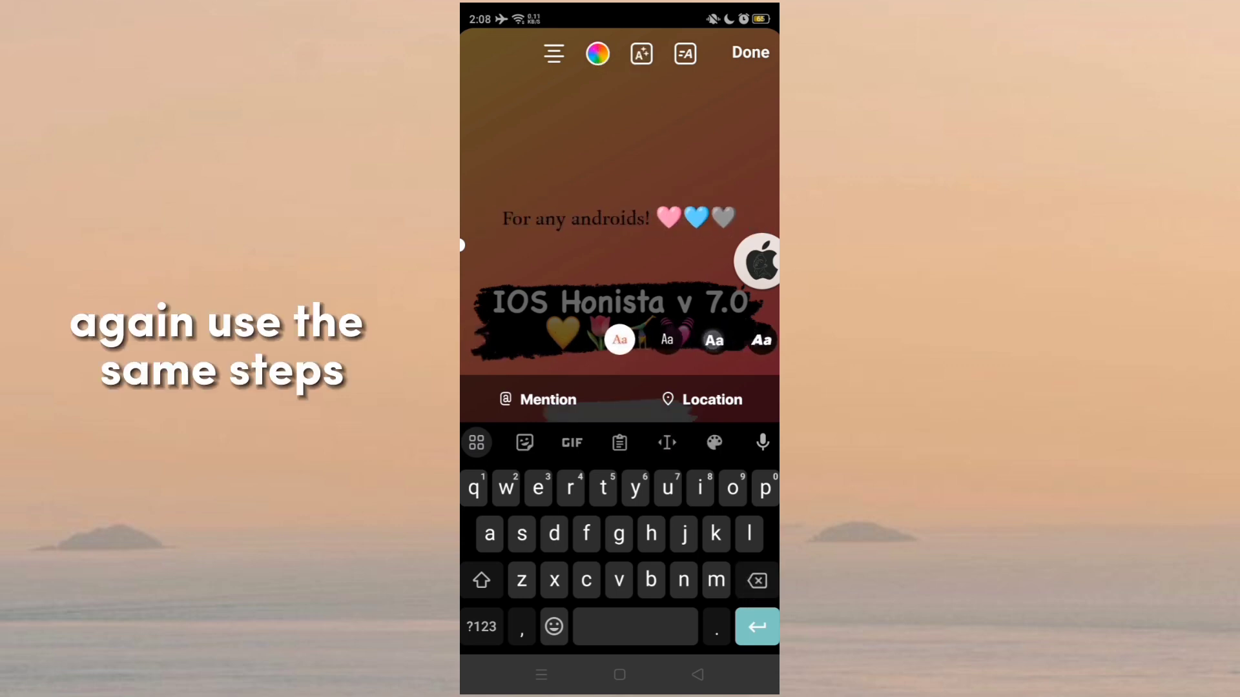
click(748, 52)
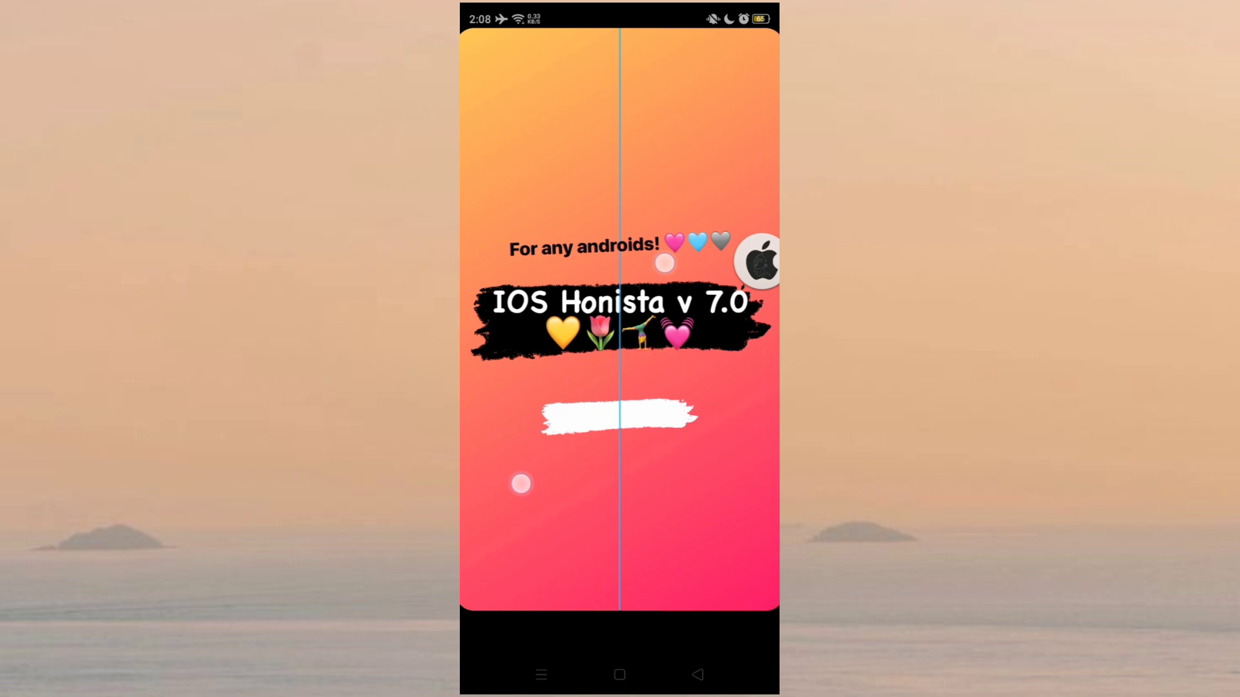
click(618, 417)
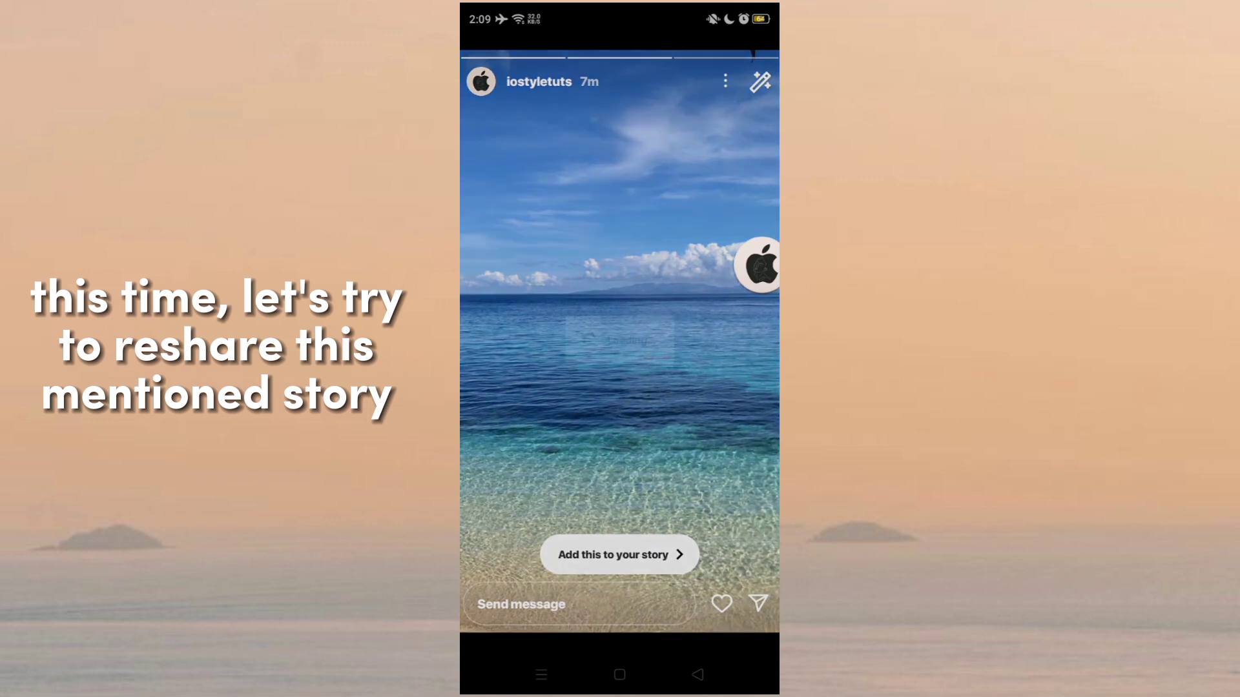
Step: Add the mentioned beach story to your story and resize the reshared card
click(619, 554)
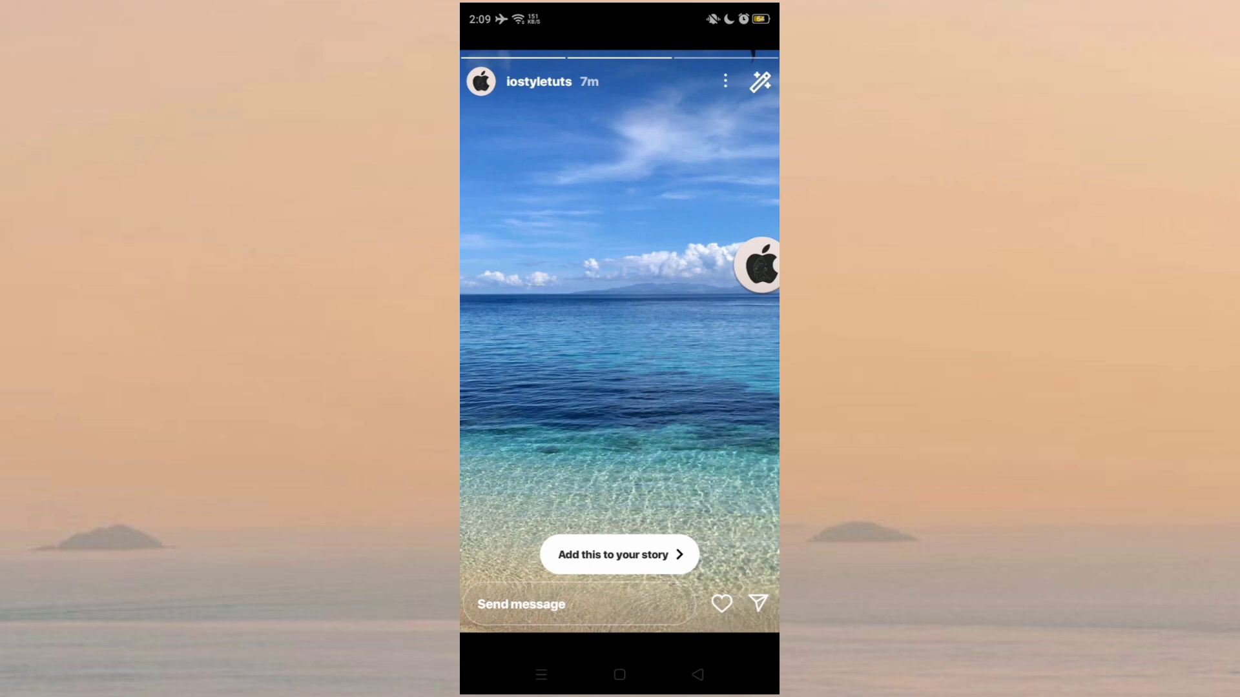
click(619, 554)
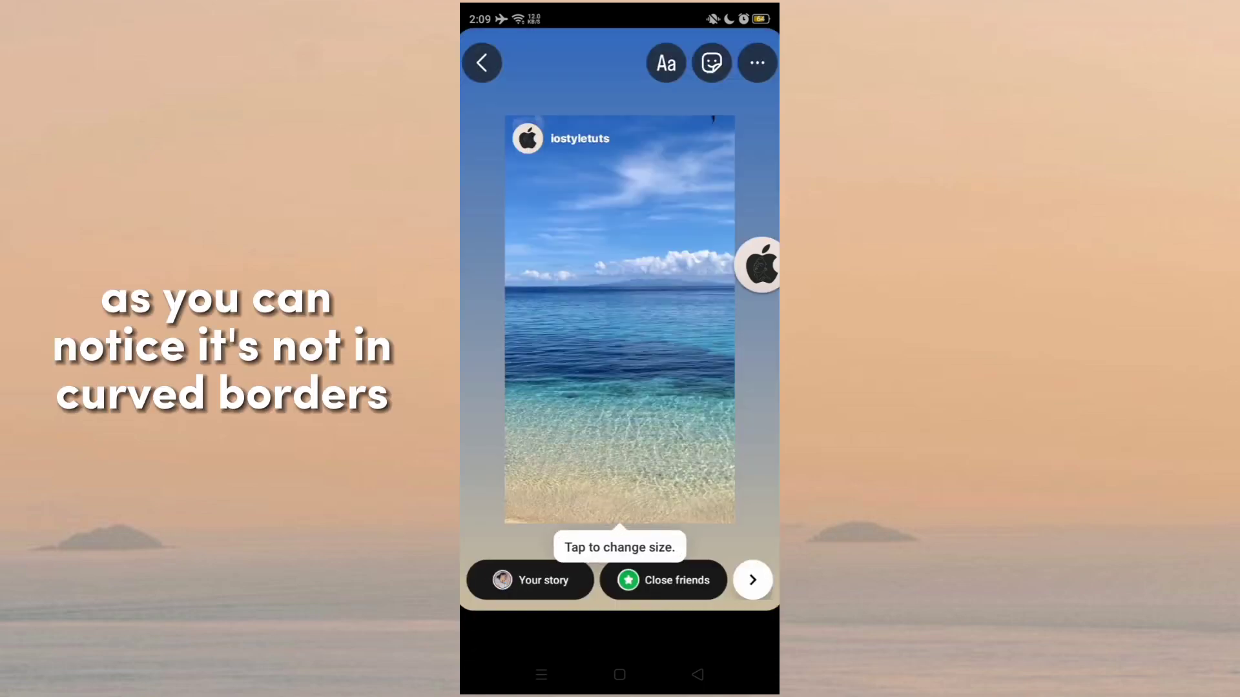
double_click(618, 317)
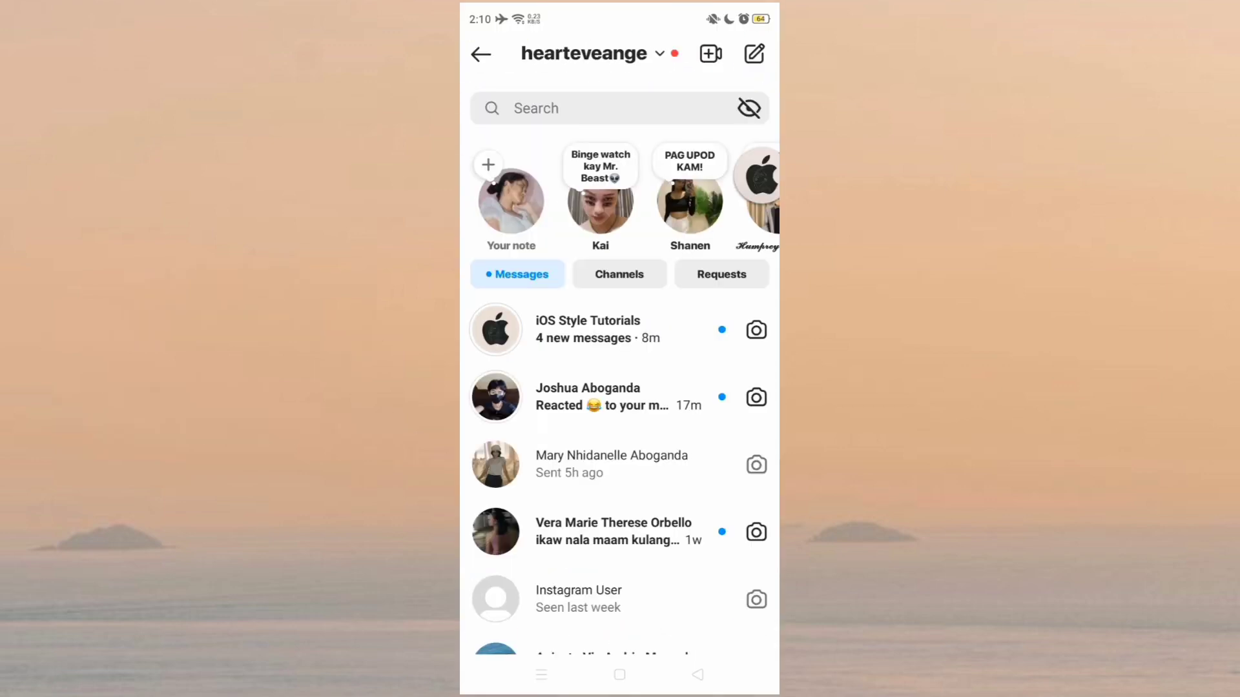
Step: Browse the iOS Style Tutorials chat's bold messages with iOS emojis, then return to the home feed
click(587, 330)
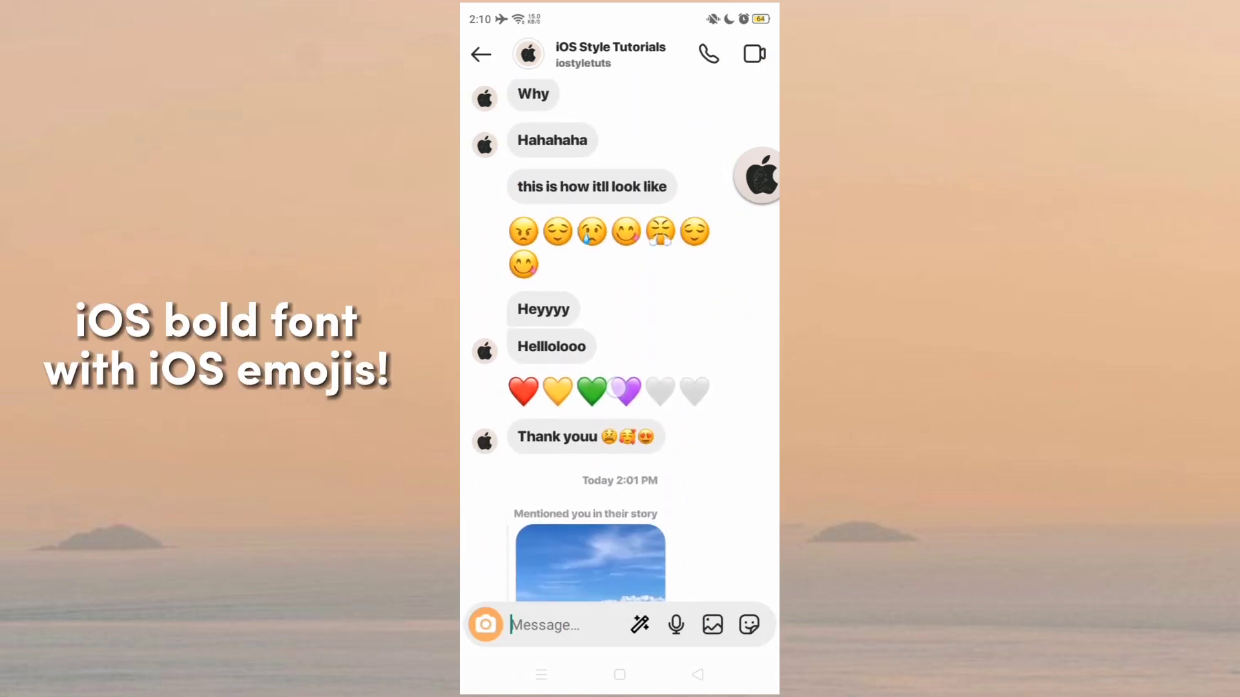
scroll(down, 3)
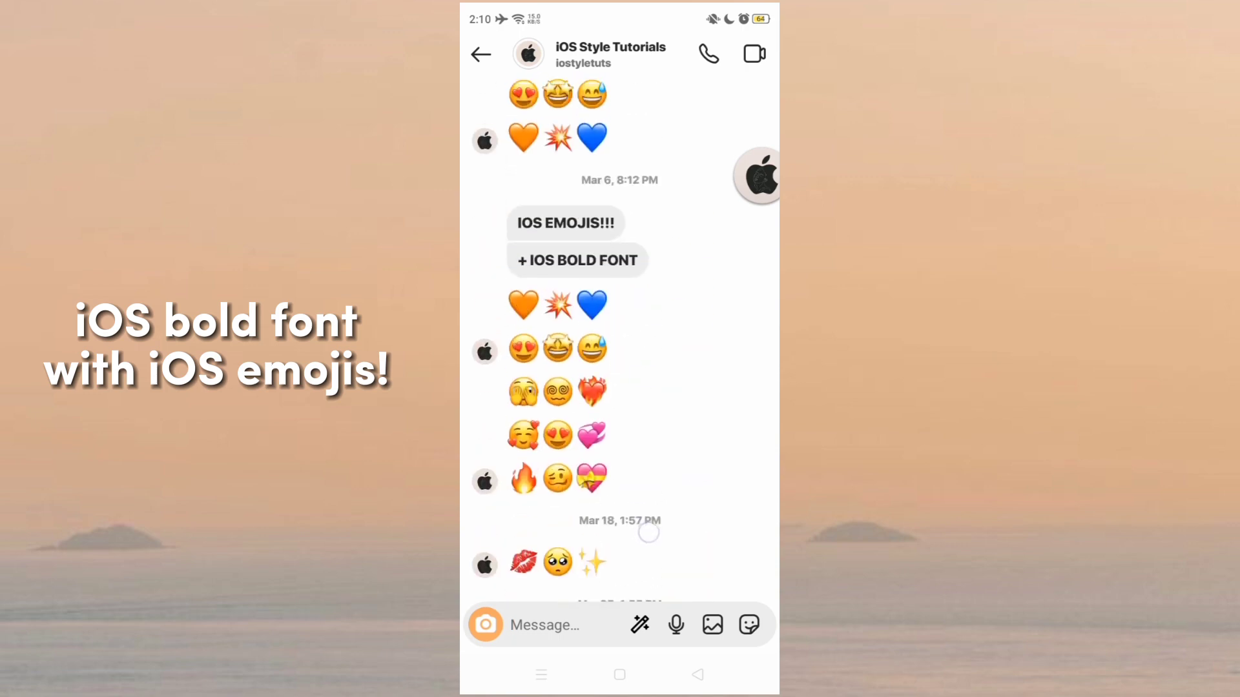
click(481, 54)
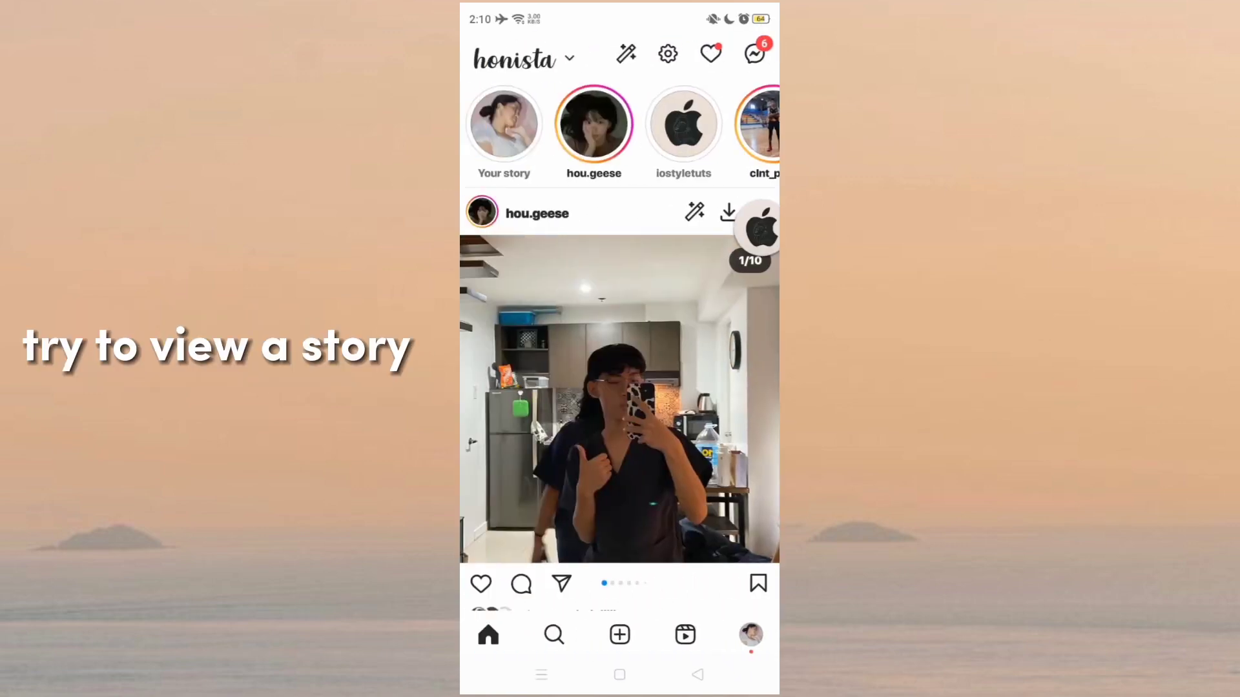
Step: View a story from the story tray, then go to the direct messages inbox
click(682, 124)
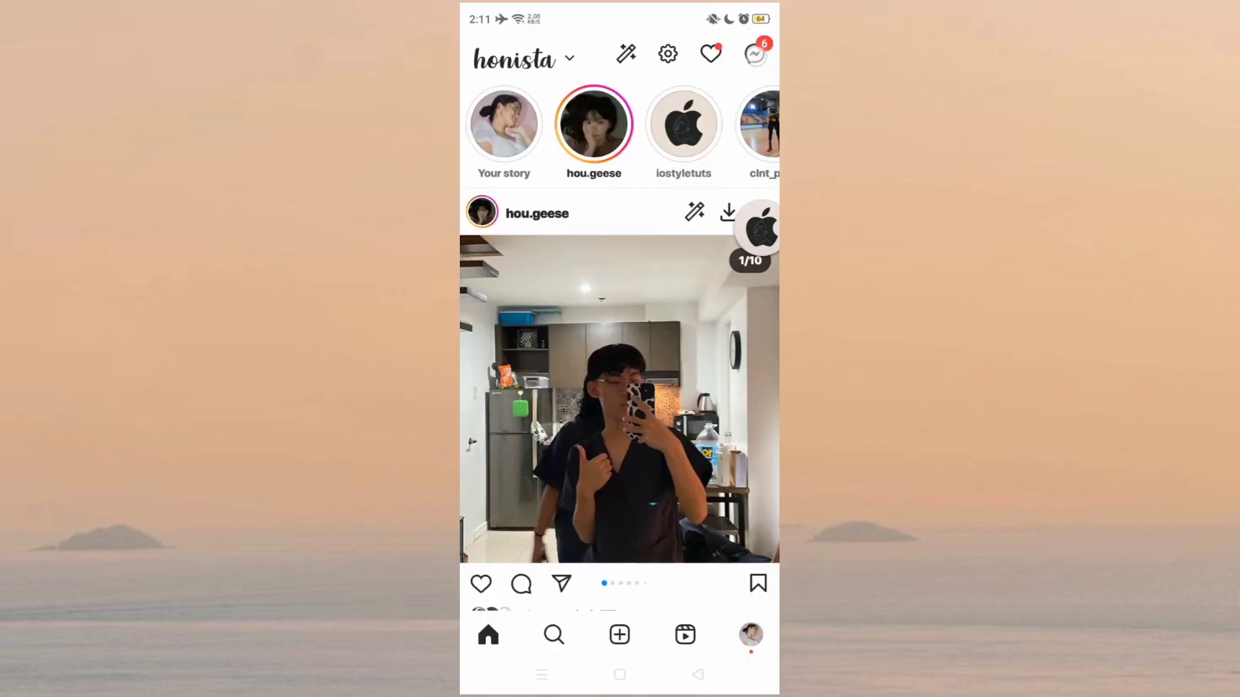
click(755, 53)
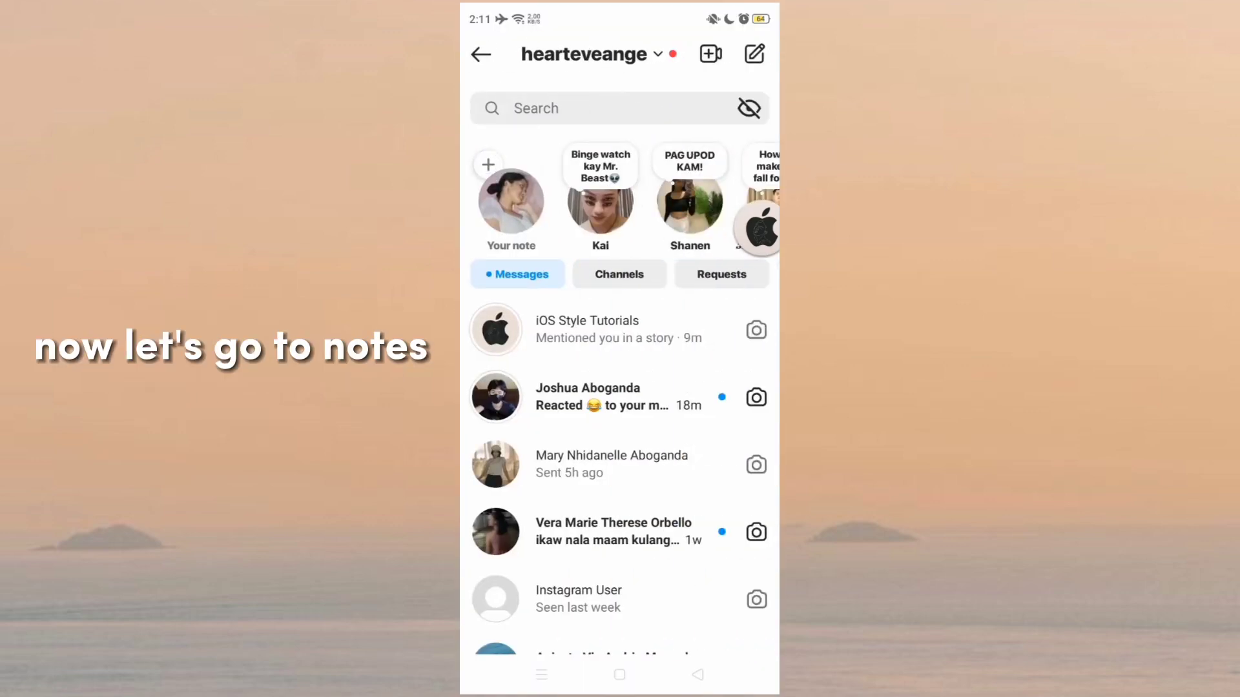
Step: Start a new note and search the music library for 'moonlight'
click(510, 198)
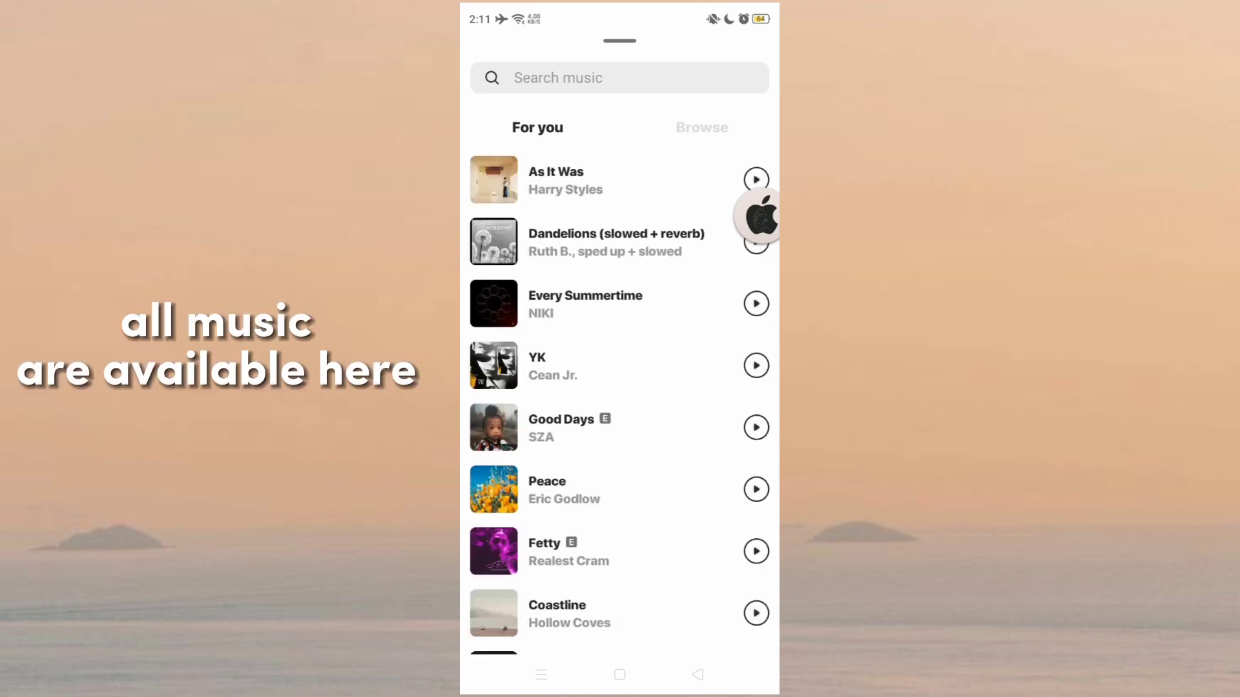
click(619, 78)
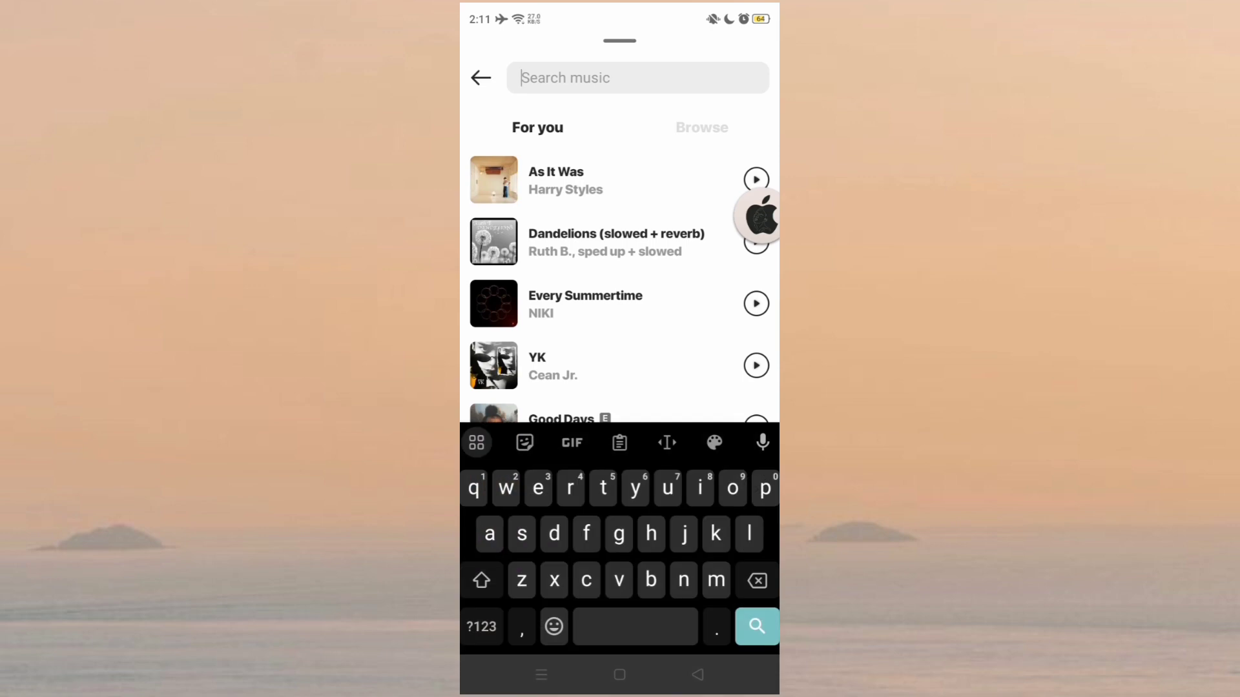
text(moonlight)
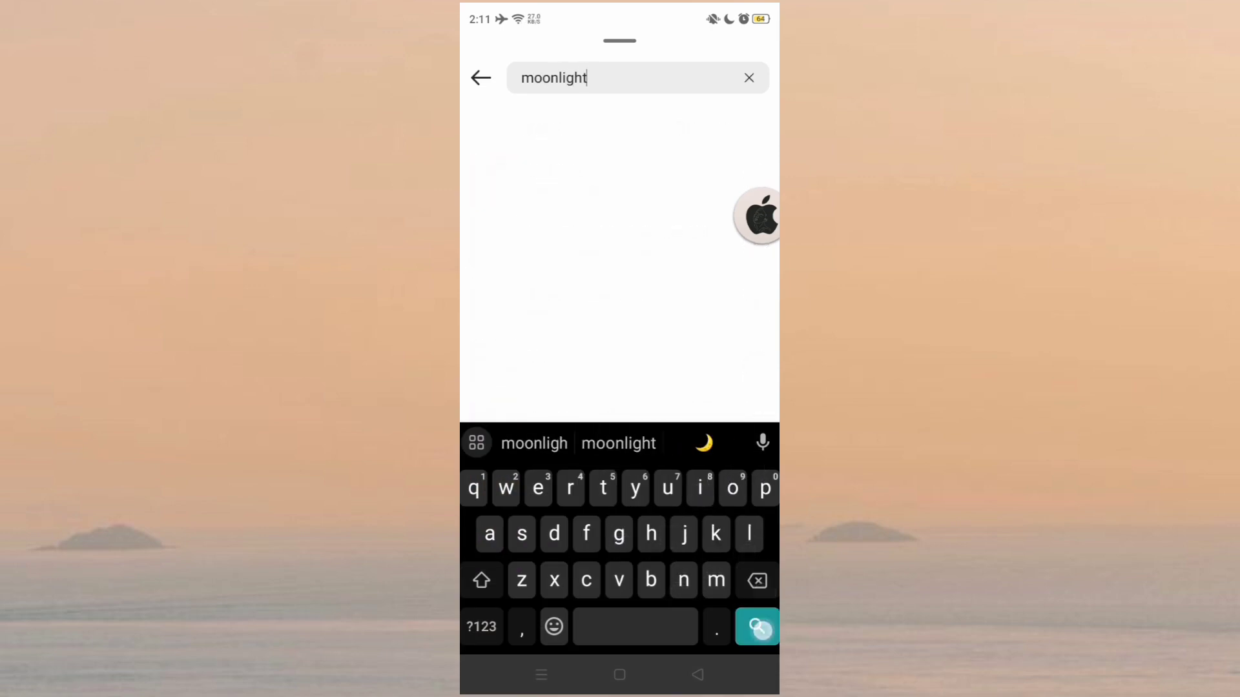
click(756, 627)
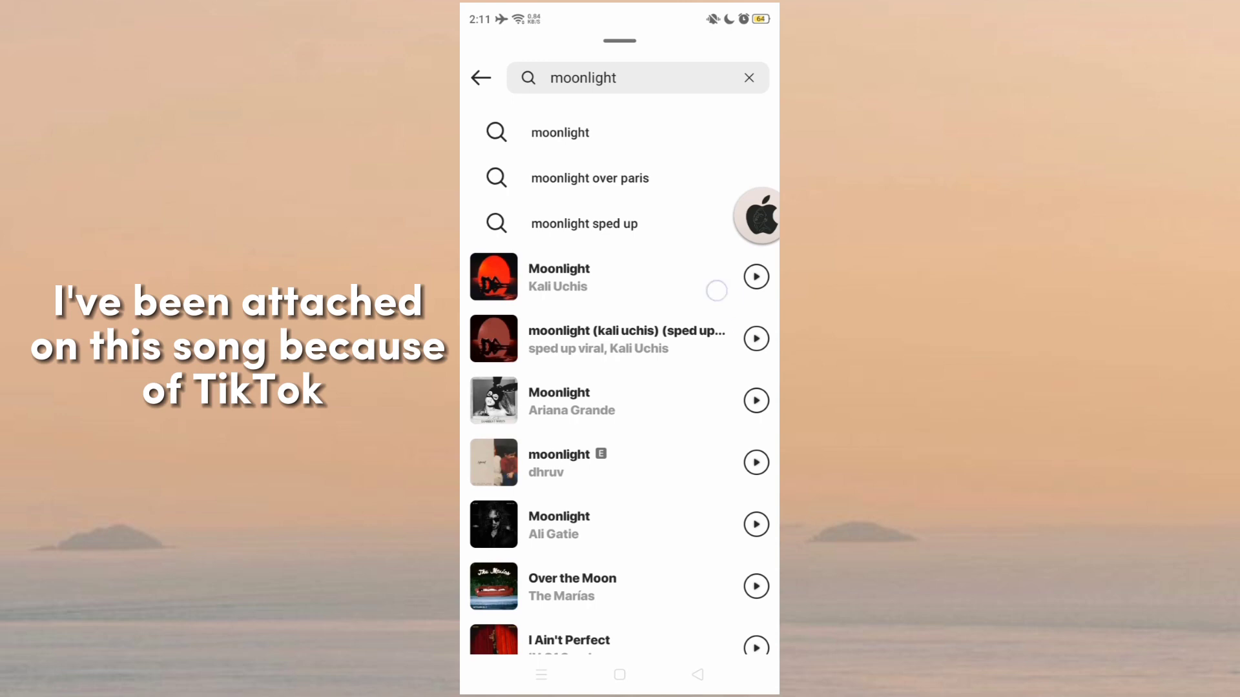
Step: Attach the sped-up Kali Uchis moonlight track with the chosen clip to the note
click(756, 338)
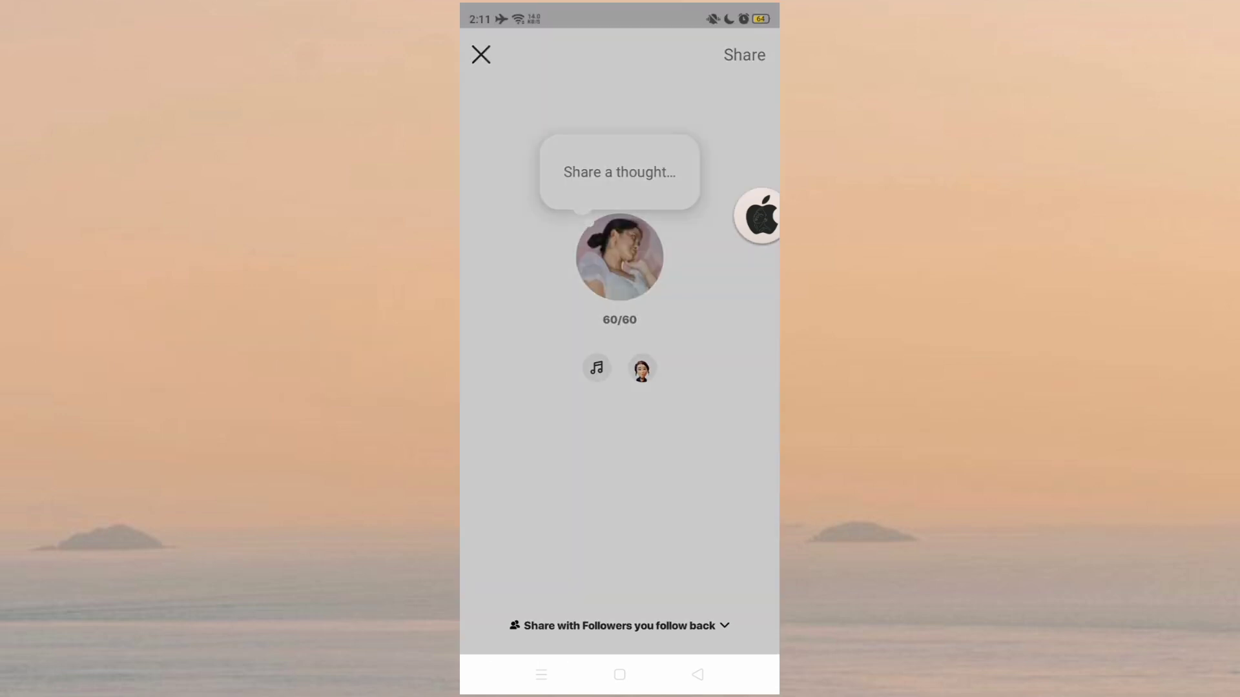
click(595, 367)
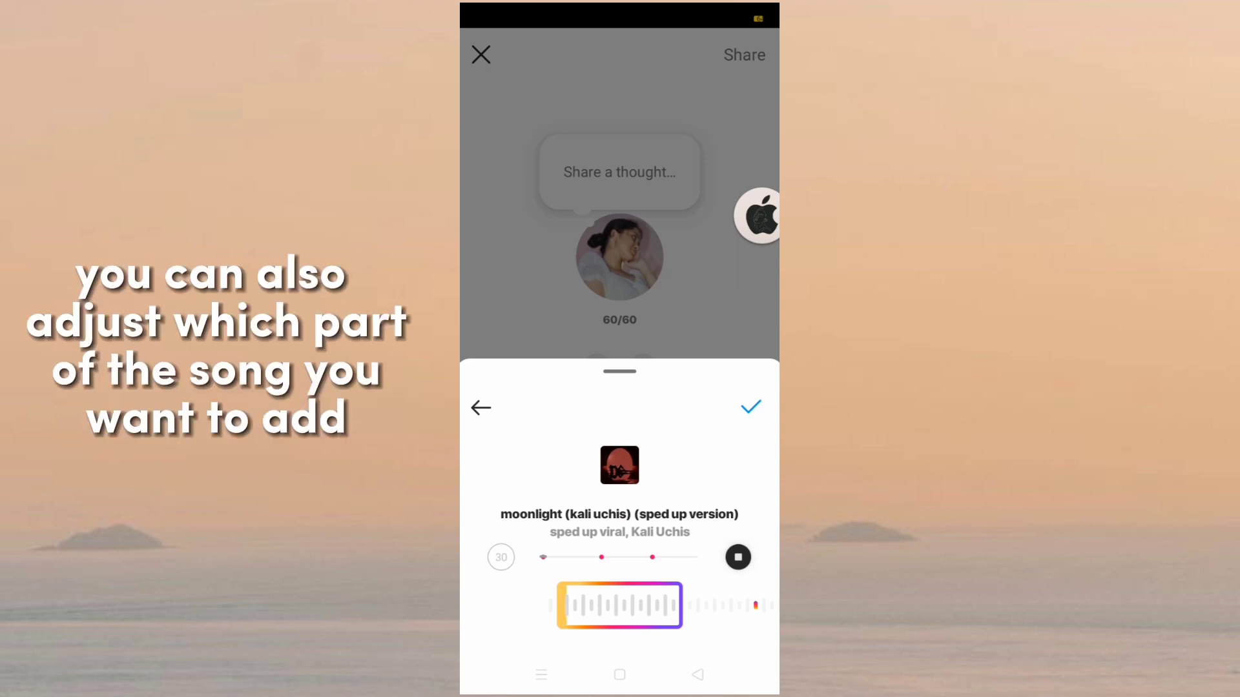
click(749, 407)
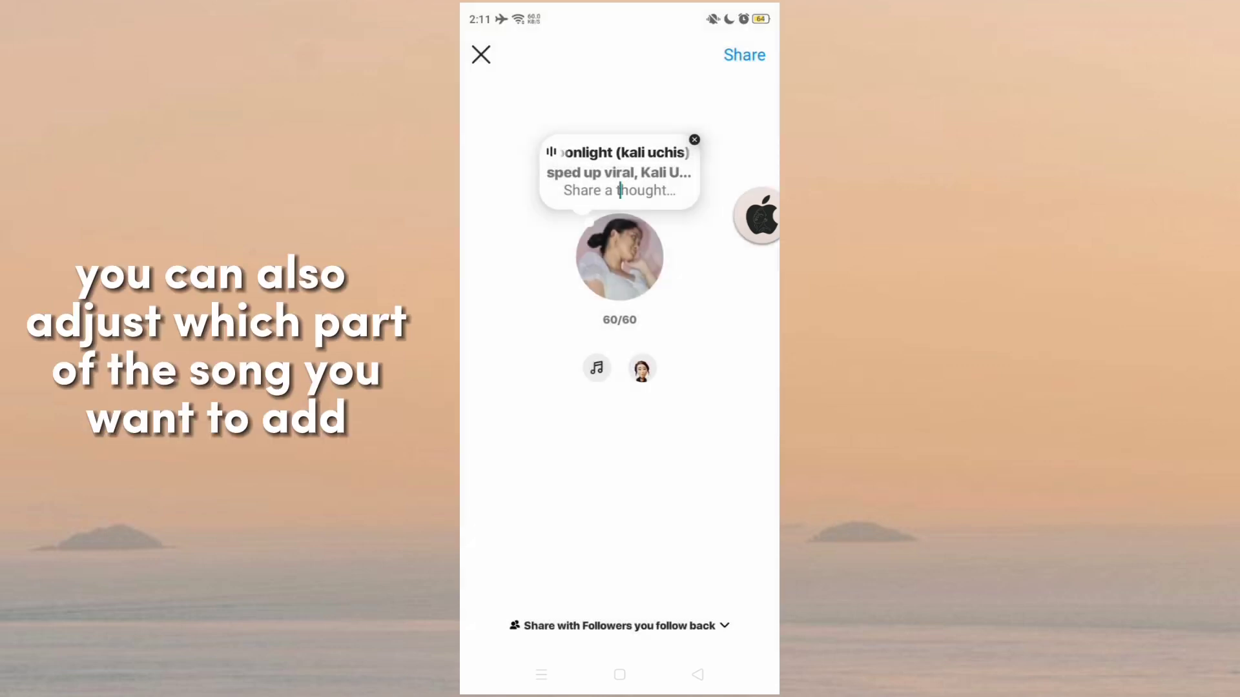